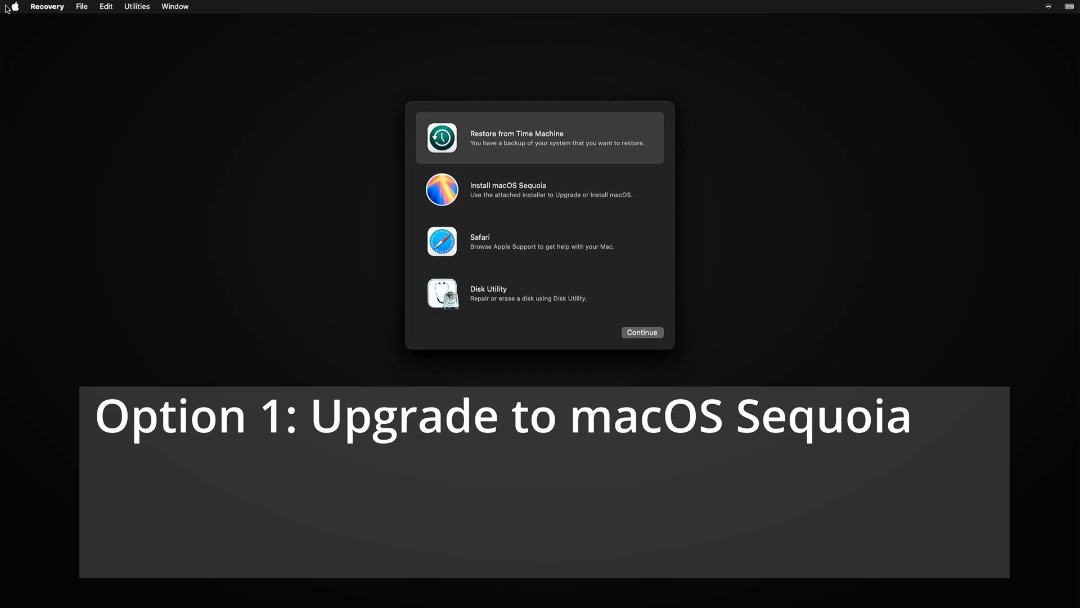
{"action": "mouse_move", "coordinate": [627, 198]}
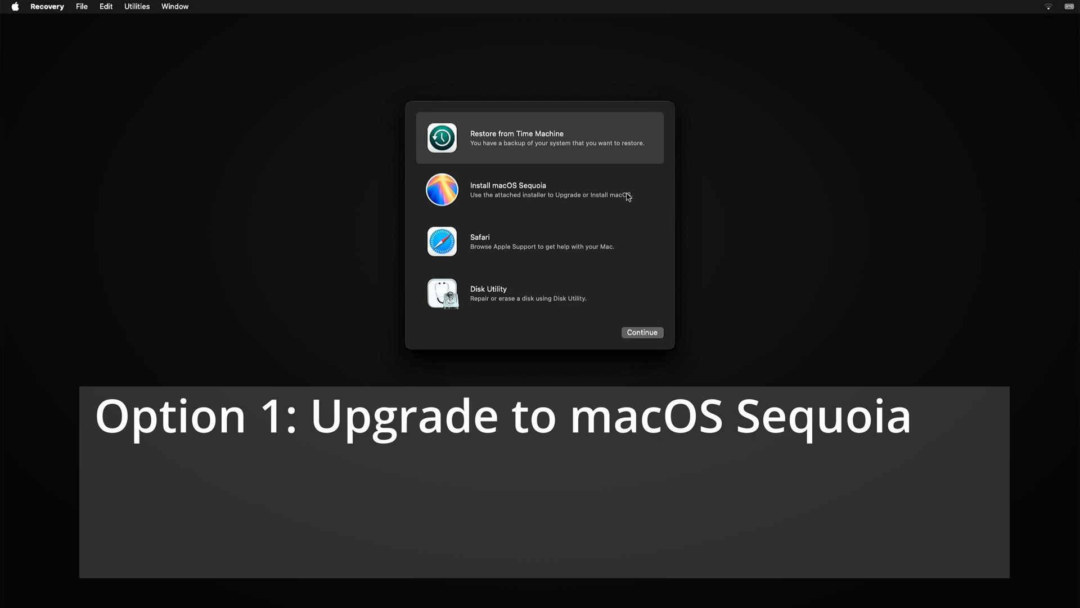
{"action": "mouse_move", "coordinate": [649, 201]}
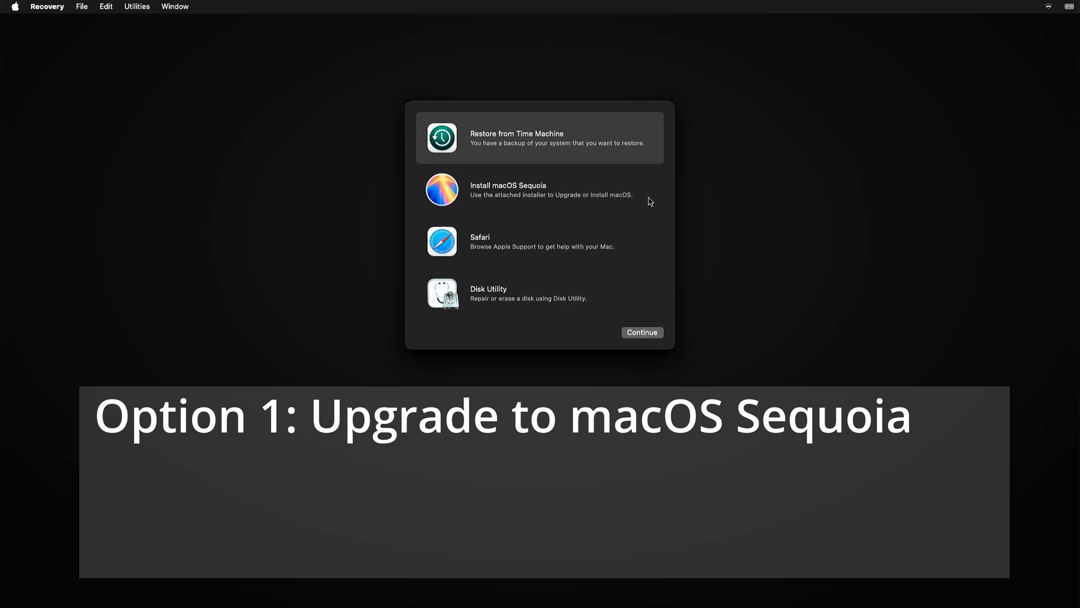
{"action": "mouse_move", "coordinate": [643, 202]}
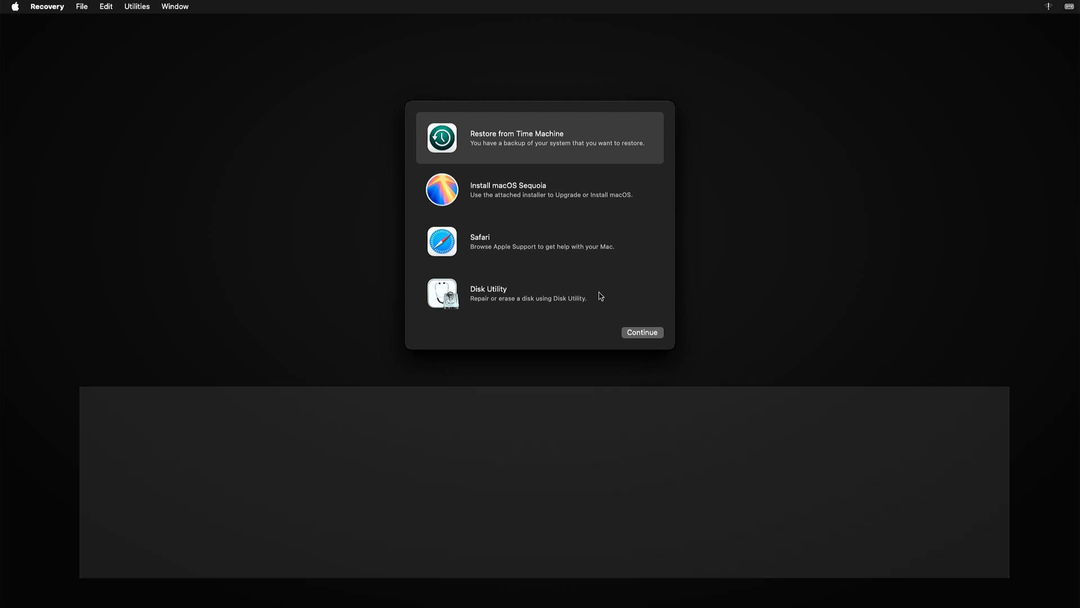
- Choose Disk Utility from the macOS Recovery options
{"action": "left_click", "coordinate": [539, 294]}
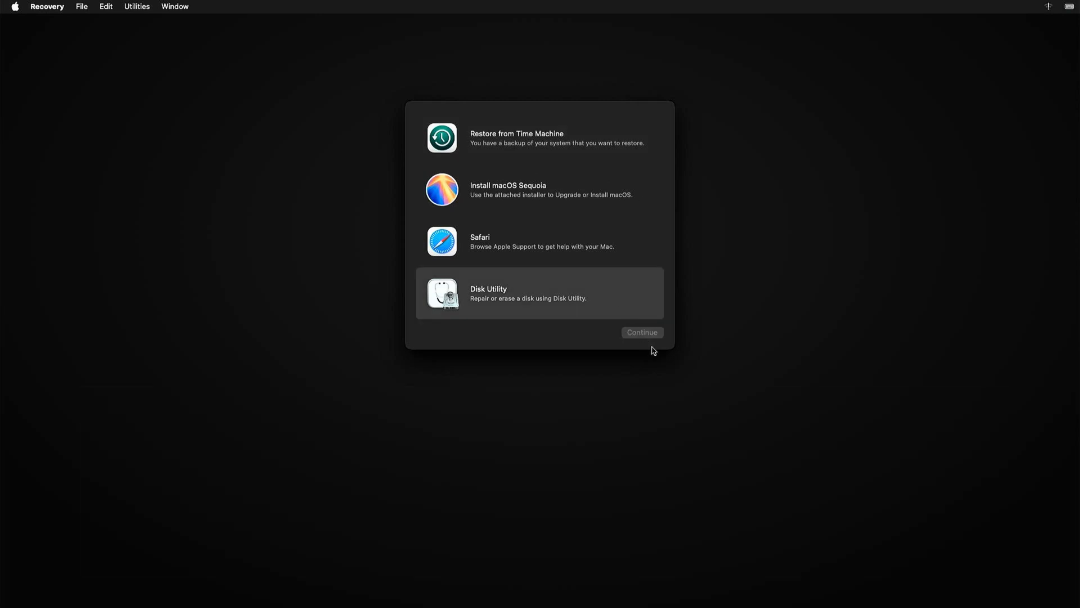
- Show all devices in Disk Utility and select the internal Samsung SSD 850 EVO 250GB drive
{"action": "left_click", "coordinate": [640, 332]}
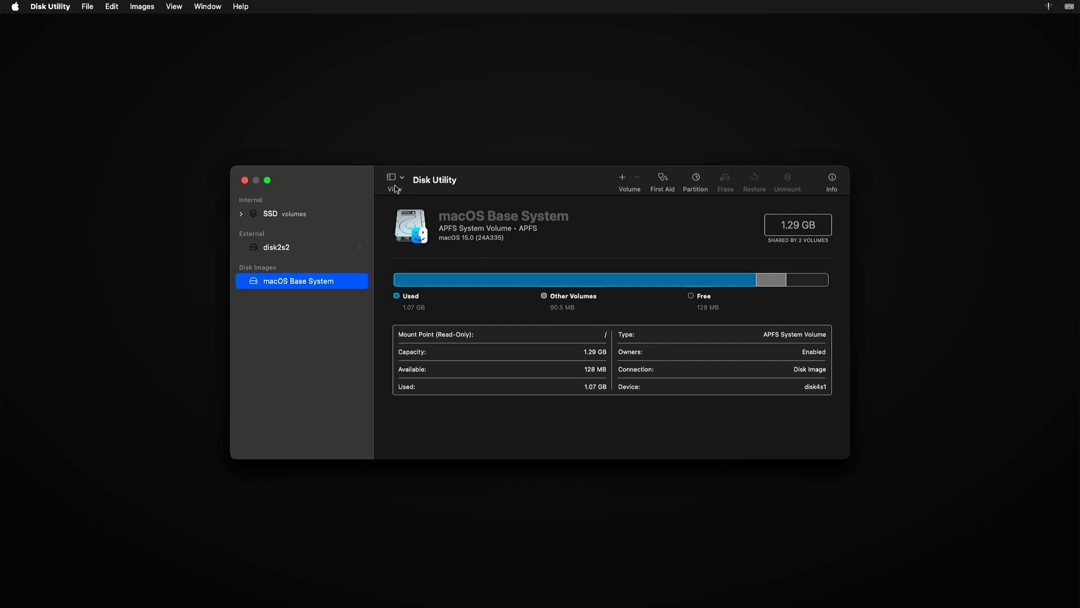
{"action": "left_click", "coordinate": [401, 177]}
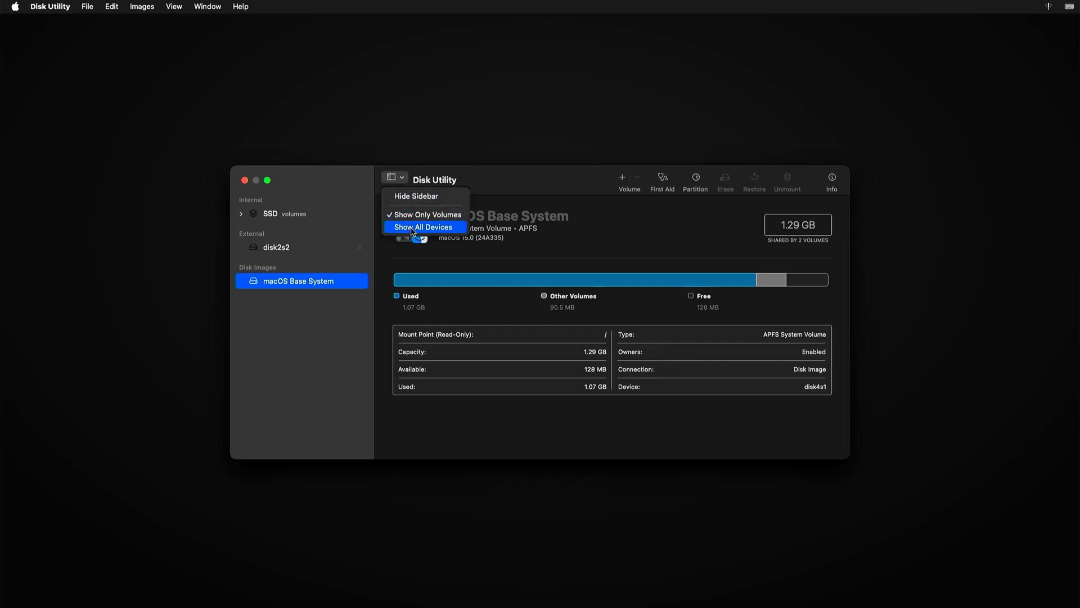
{"action": "left_click", "coordinate": [423, 226]}
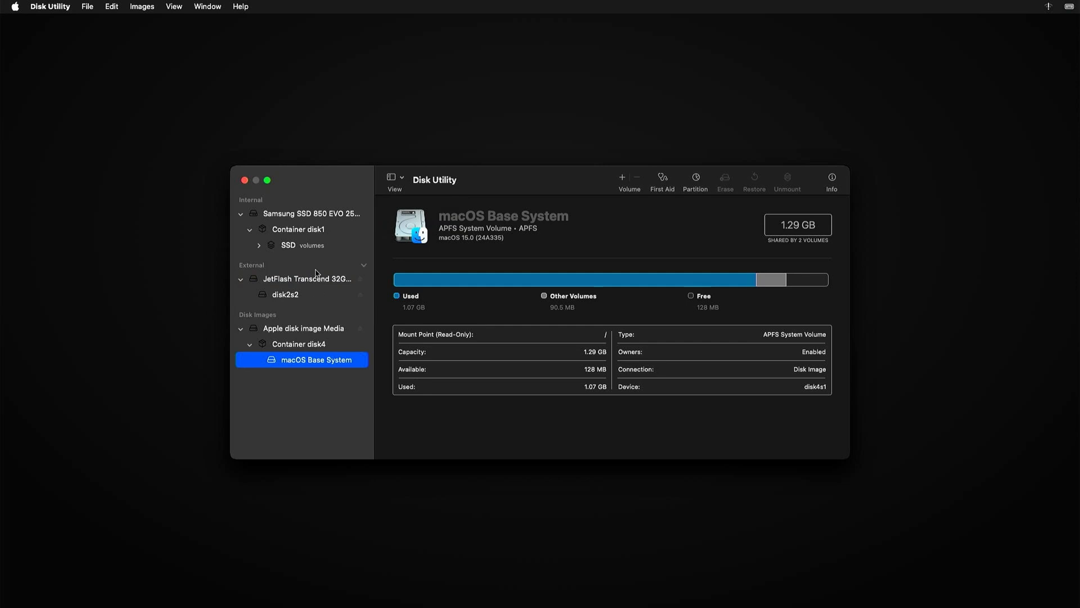
{"action": "mouse_move", "coordinate": [310, 254]}
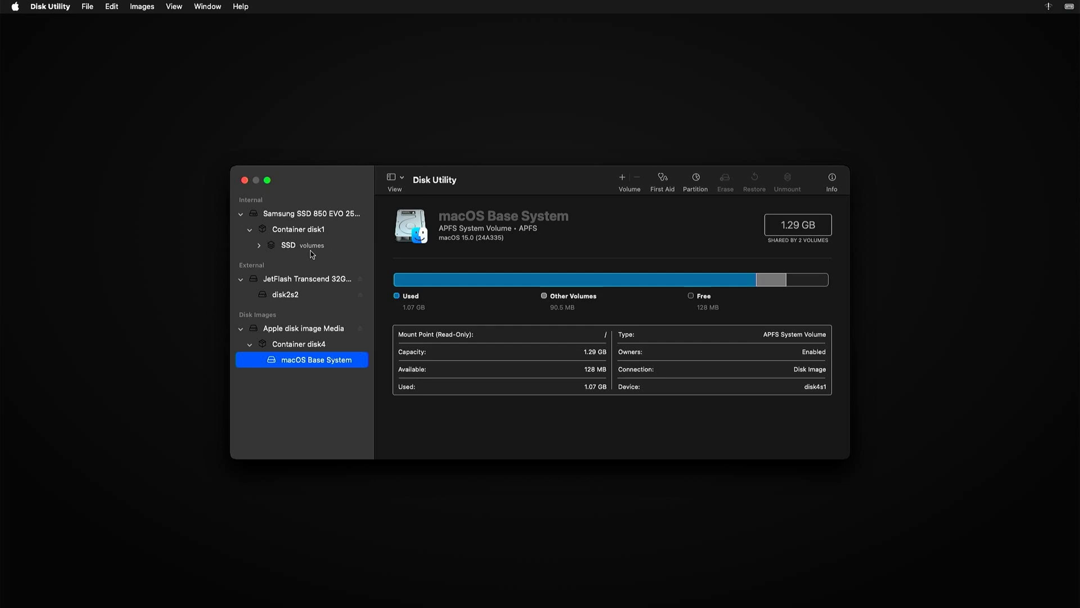
{"action": "left_click", "coordinate": [311, 213]}
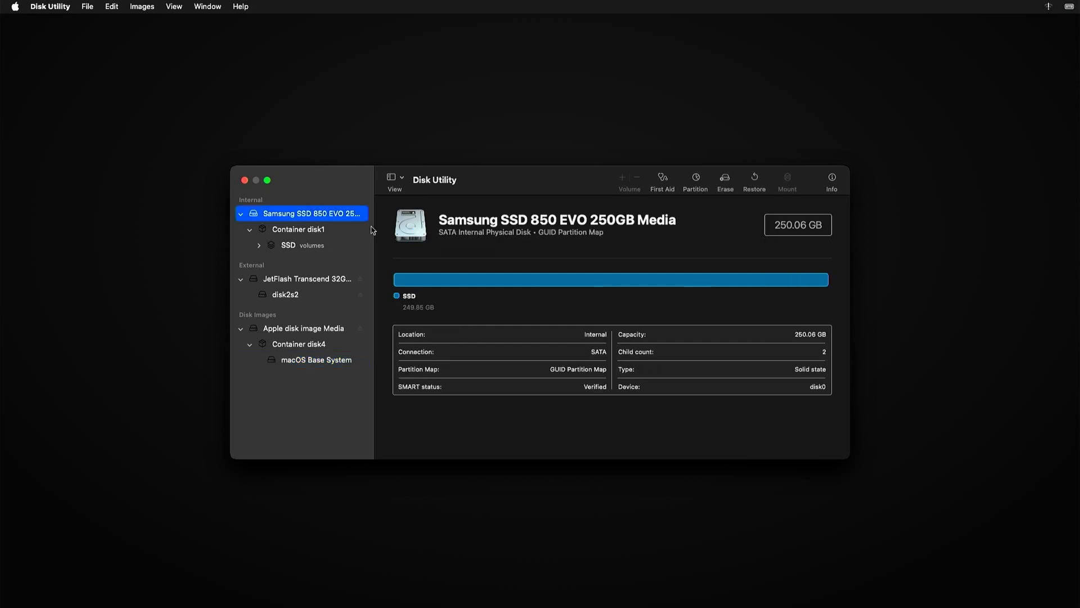
{"action": "mouse_move", "coordinate": [695, 184]}
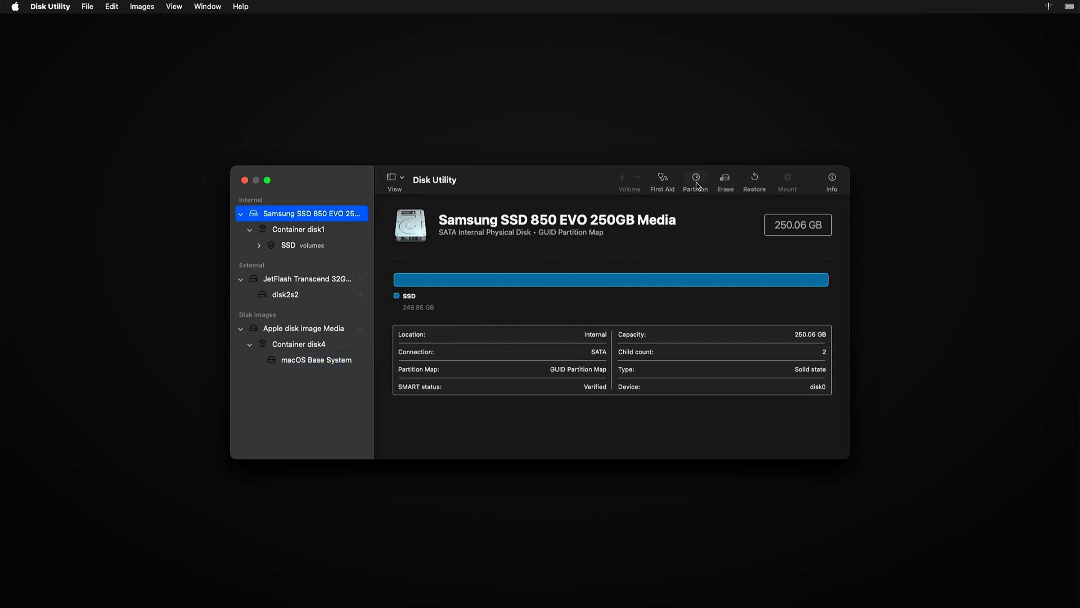
{"action": "left_click", "coordinate": [694, 180]}
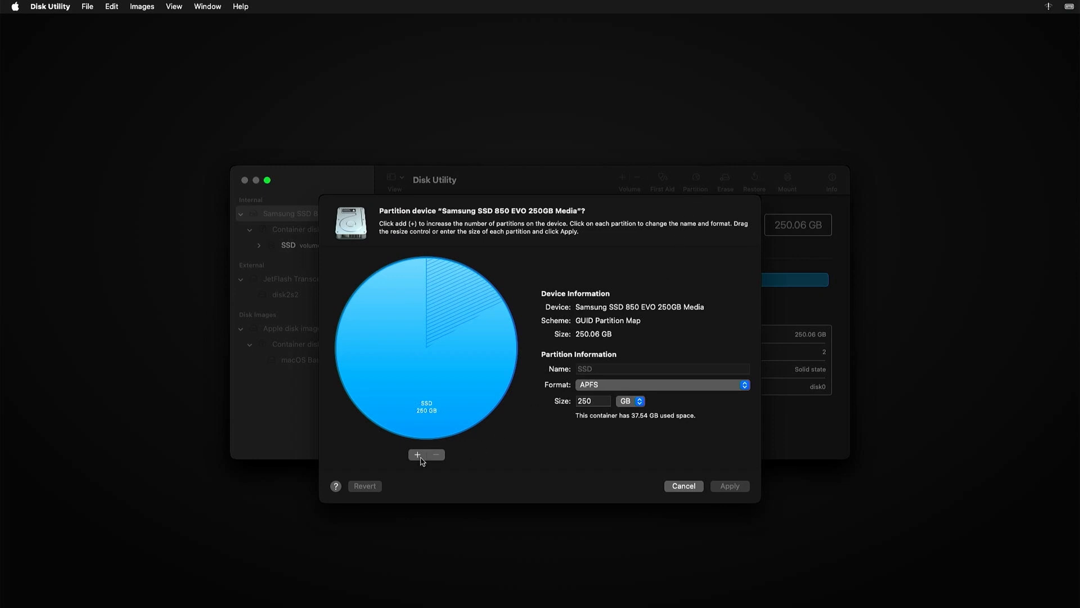
{"action": "left_click", "coordinate": [416, 453]}
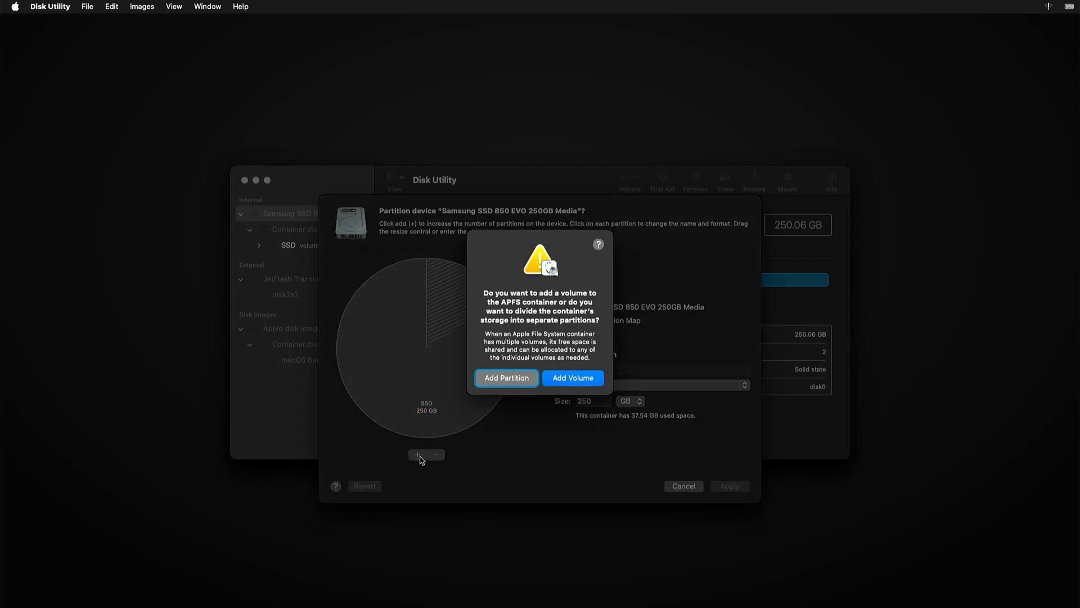
{"action": "mouse_move", "coordinate": [533, 385]}
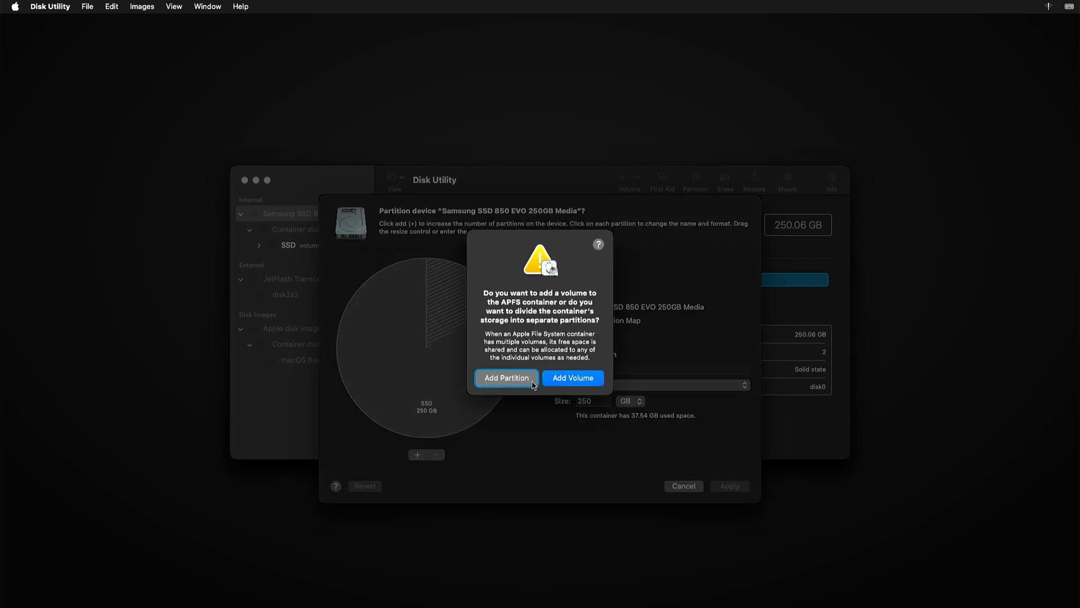
{"action": "left_click", "coordinate": [505, 379]}
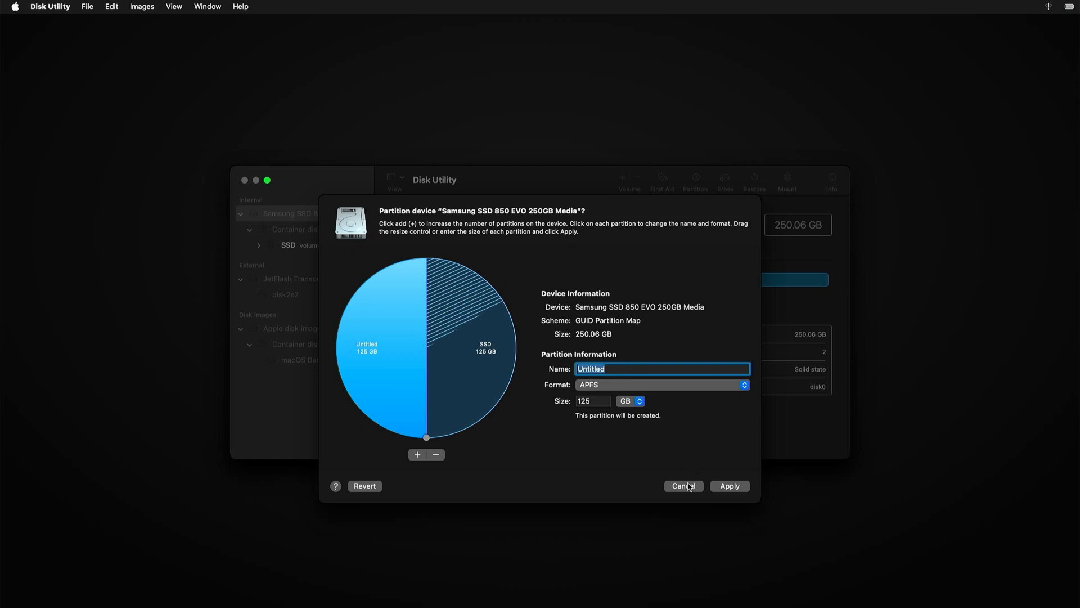
{"action": "left_click", "coordinate": [683, 486]}
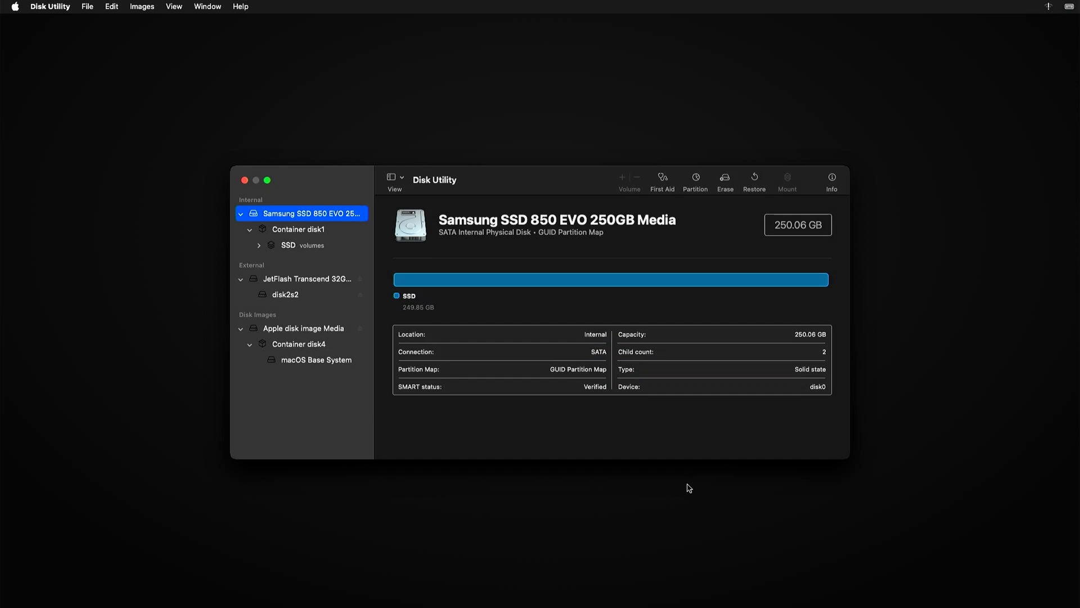
{"action": "mouse_move", "coordinate": [513, 369]}
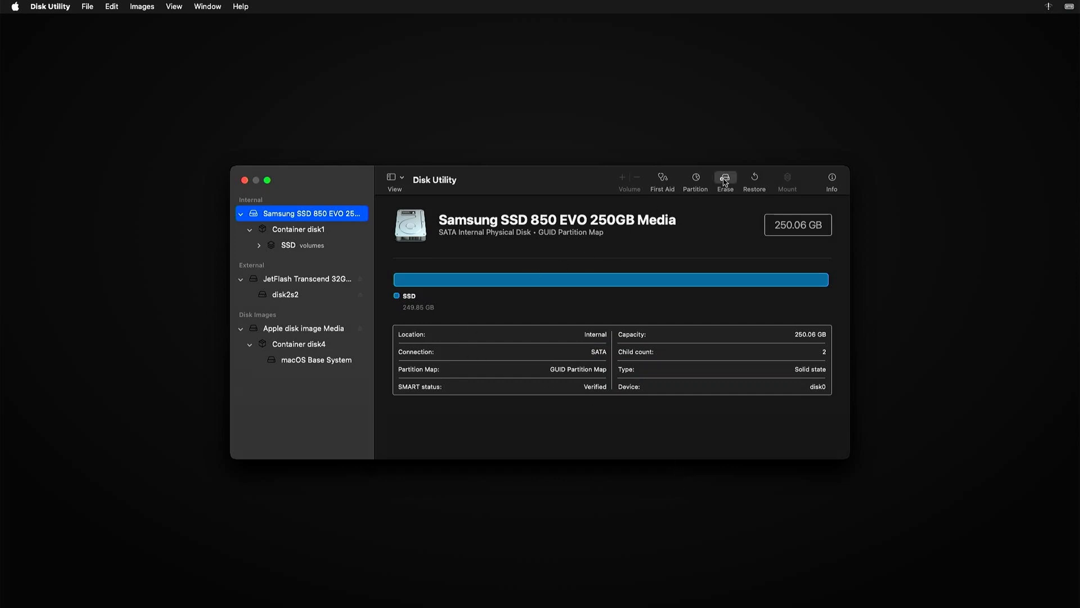
- Erase the Samsung SSD as an APFS disk named Sequoia with a GUID Partition Map
{"action": "left_click", "coordinate": [724, 180]}
{"action": "type", "text": "Sequoia"}
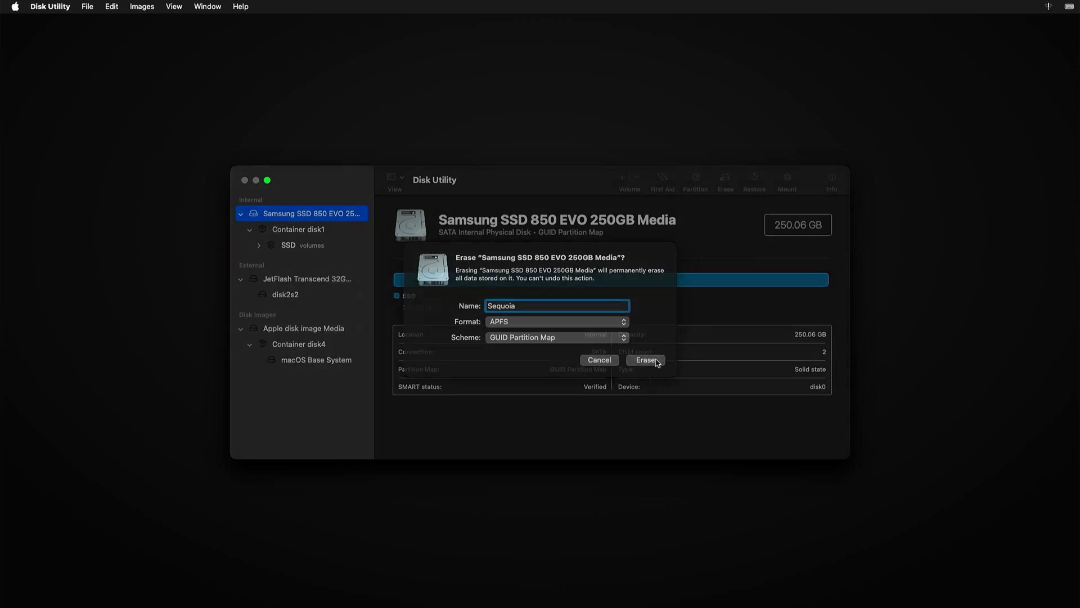
{"action": "left_click", "coordinate": [646, 360]}
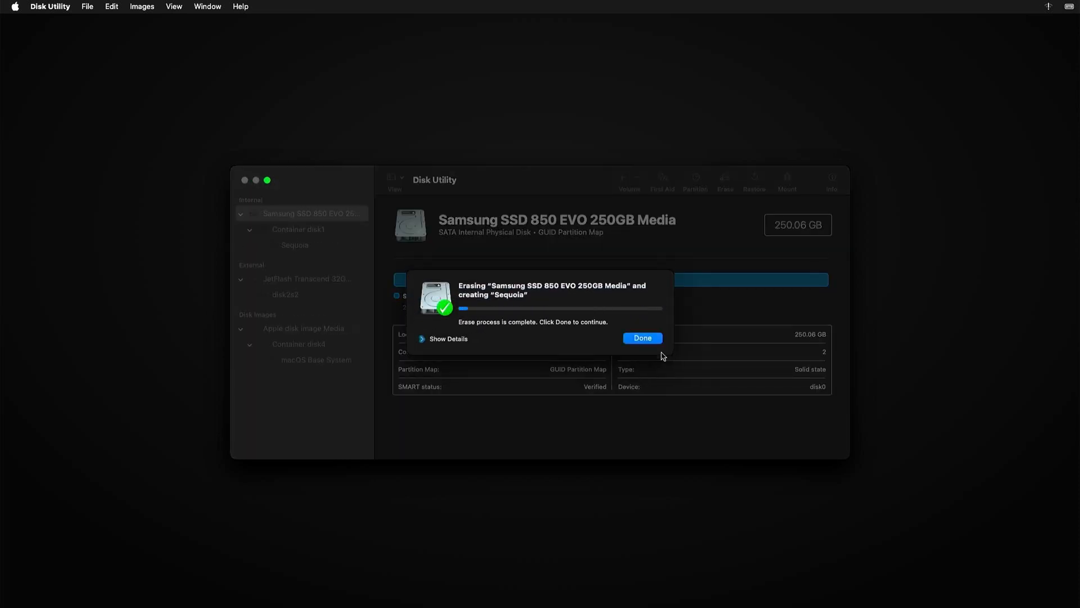
{"action": "left_click", "coordinate": [641, 337]}
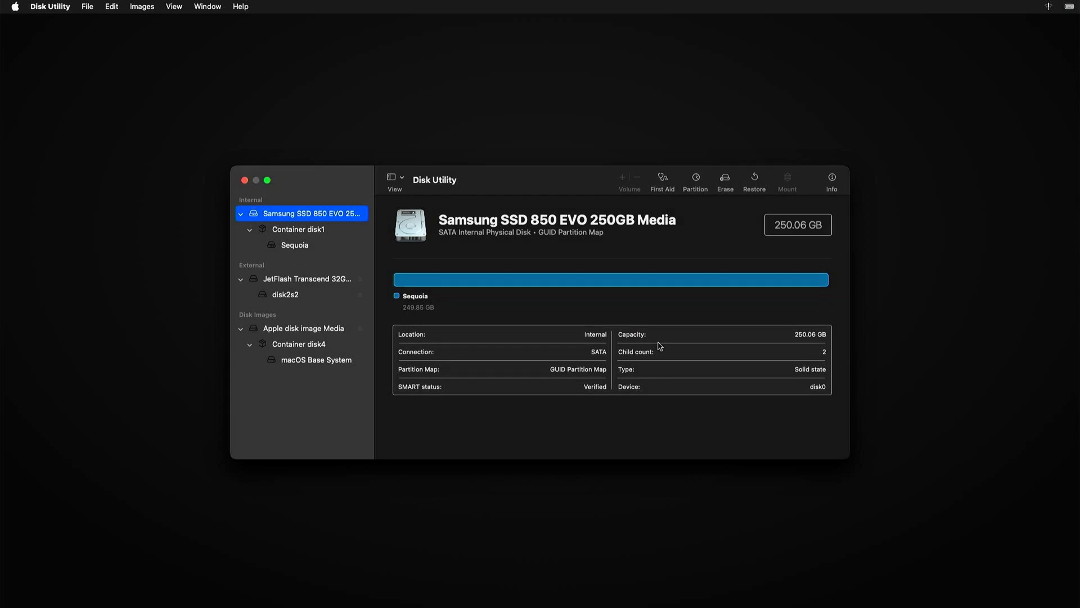
{"action": "mouse_move", "coordinate": [537, 293]}
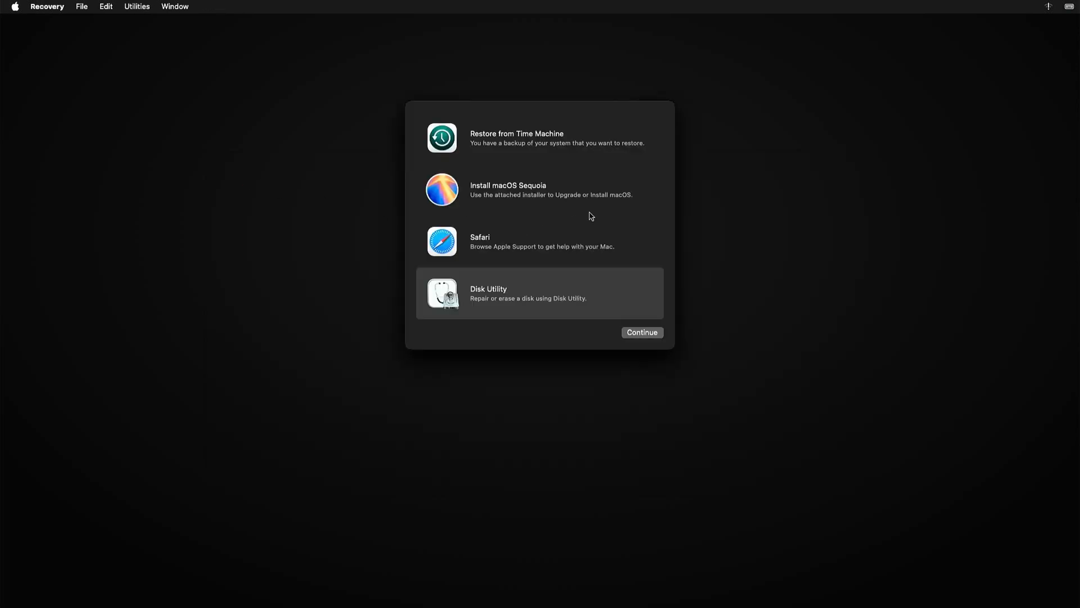
- Launch Install macOS Sequoia and agree to the software licence, reaching disk selection
{"action": "left_click", "coordinate": [539, 189]}
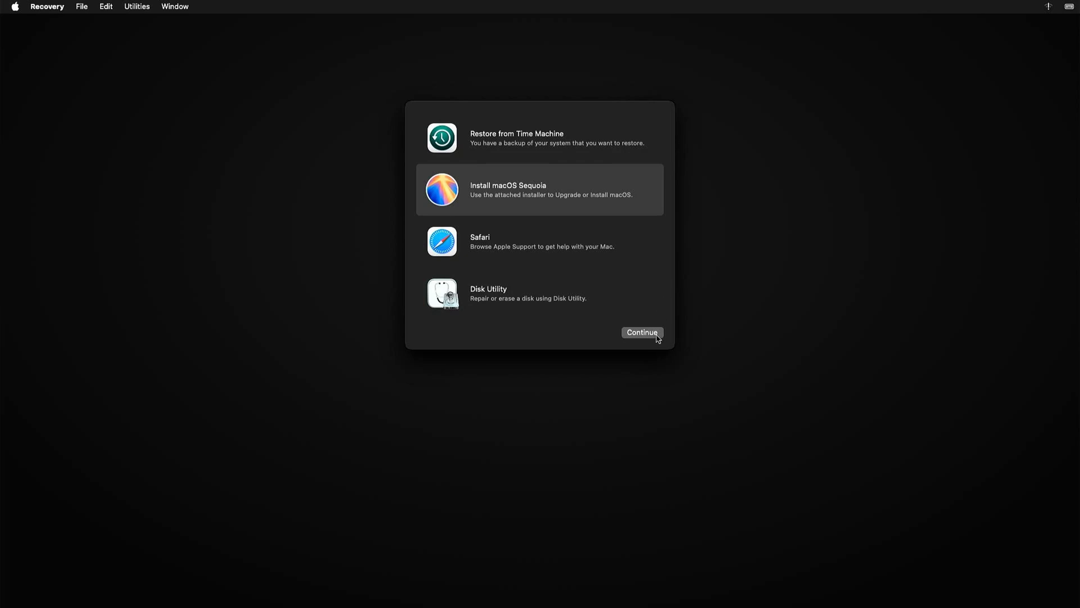
{"action": "left_click", "coordinate": [640, 332]}
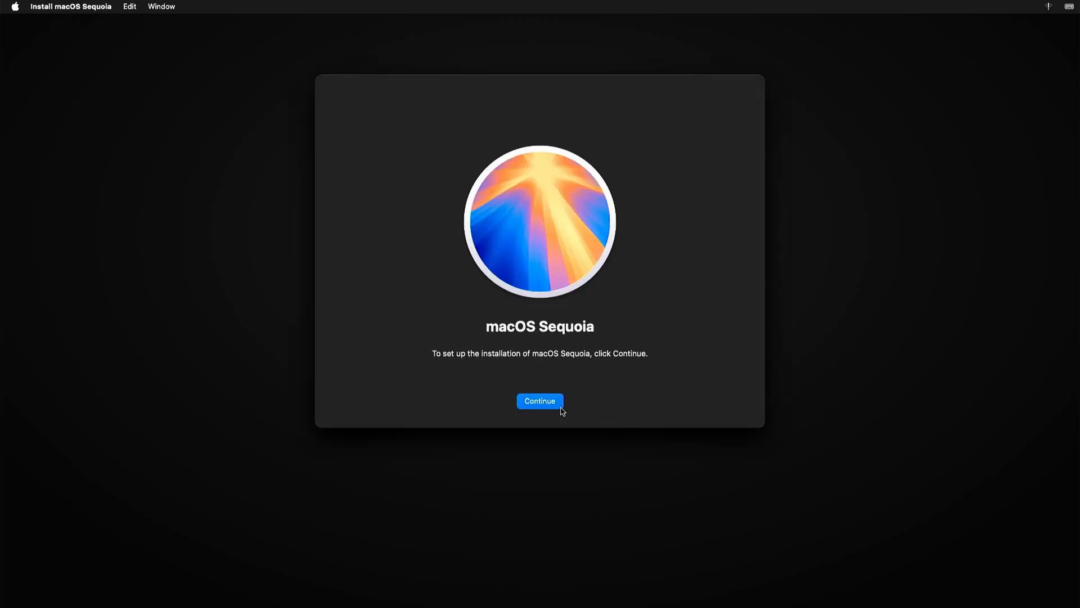
{"action": "left_click", "coordinate": [539, 400]}
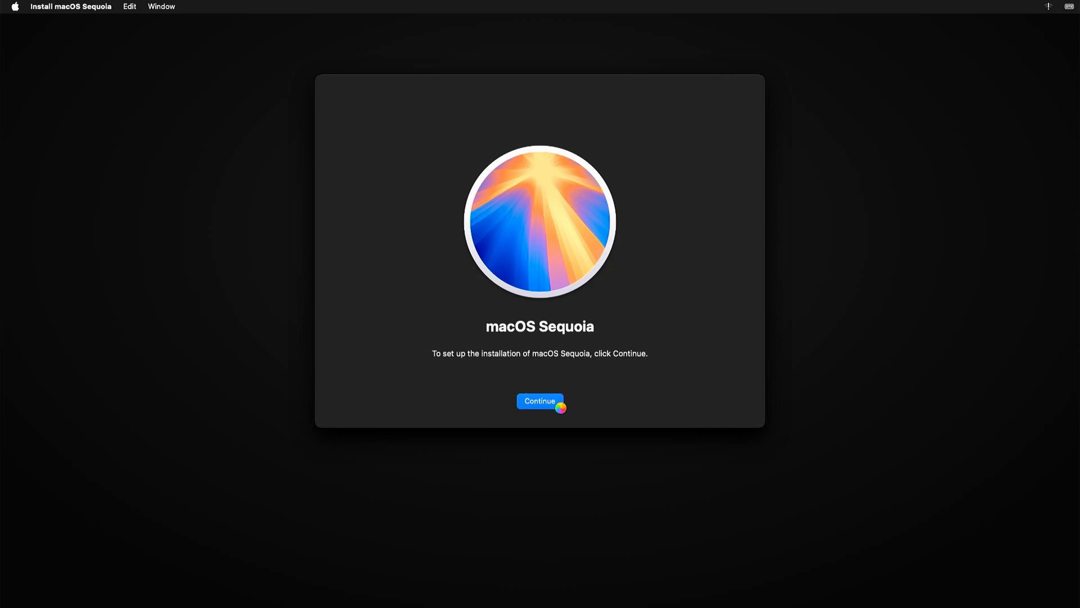
{"action": "left_click", "coordinate": [539, 401]}
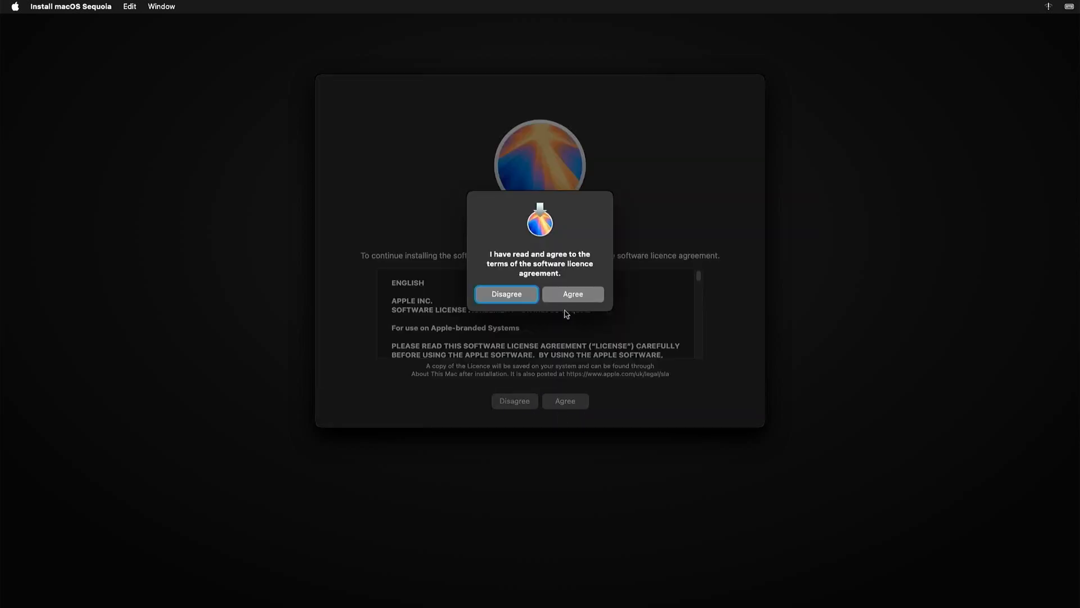
{"action": "left_click", "coordinate": [572, 294]}
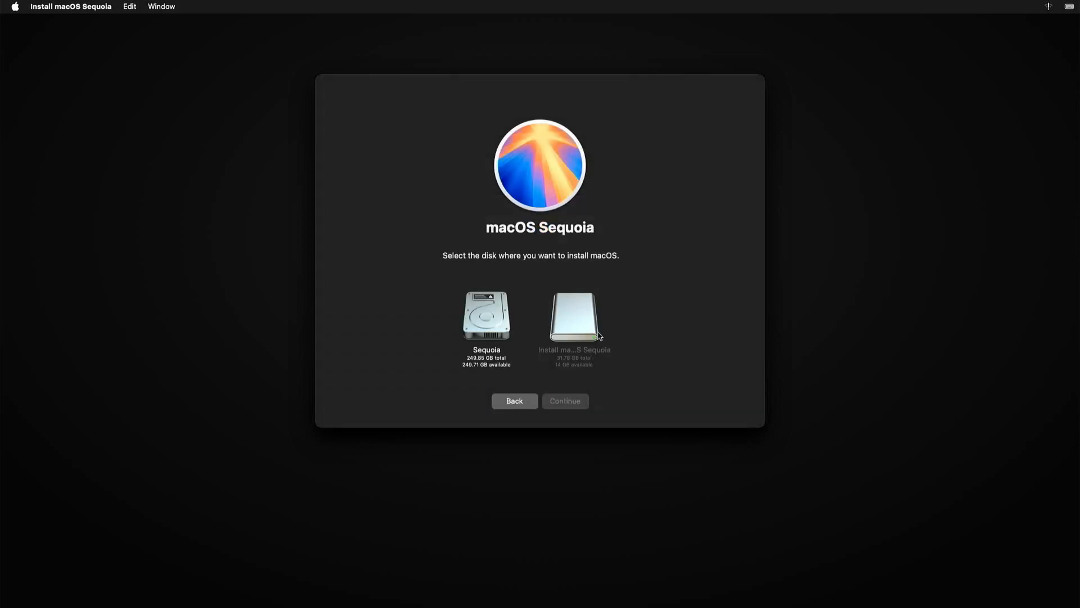
{"action": "mouse_move", "coordinate": [518, 344]}
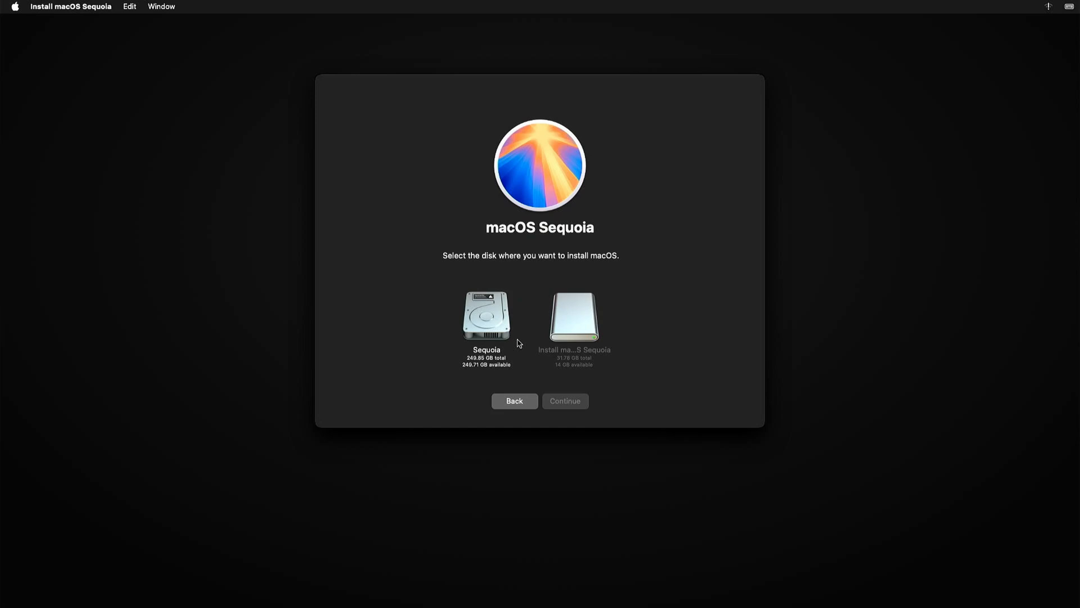
- Install macOS Sequoia onto the Sequoia disk
{"action": "left_click", "coordinate": [486, 317]}
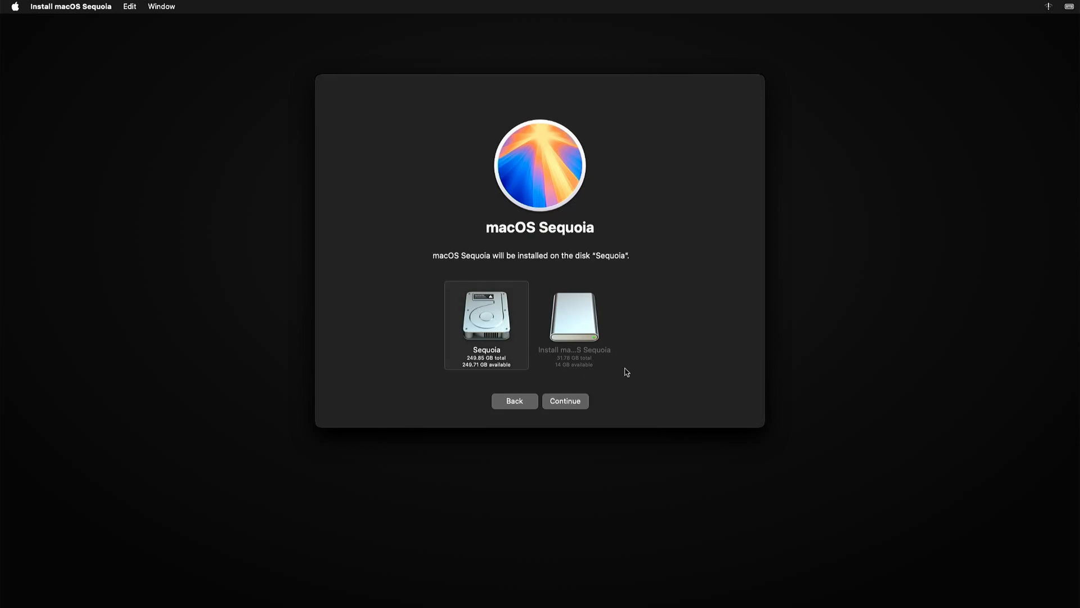
{"action": "mouse_move", "coordinate": [584, 402]}
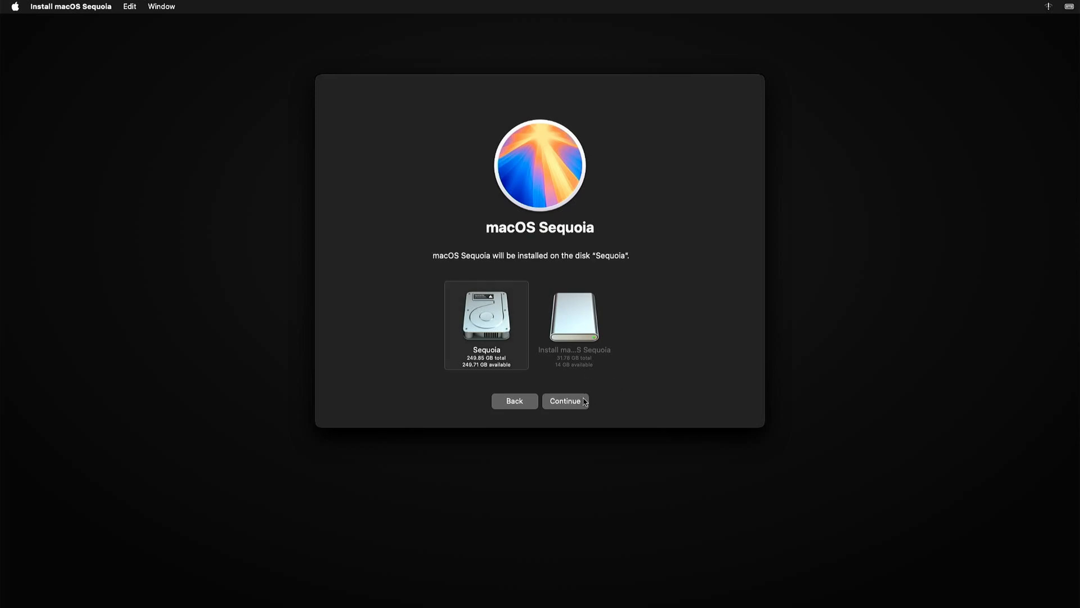
{"action": "left_click", "coordinate": [565, 401]}
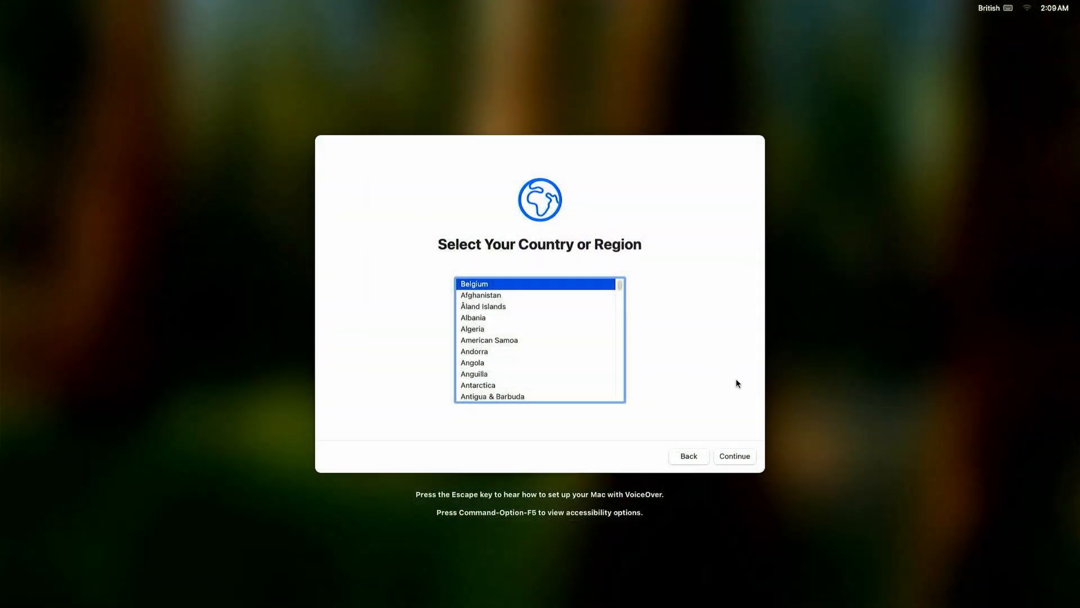
- Accept the suggested languages and the Light appearance through Setup Assistant to reach the desktop
{"action": "left_click", "coordinate": [733, 456]}
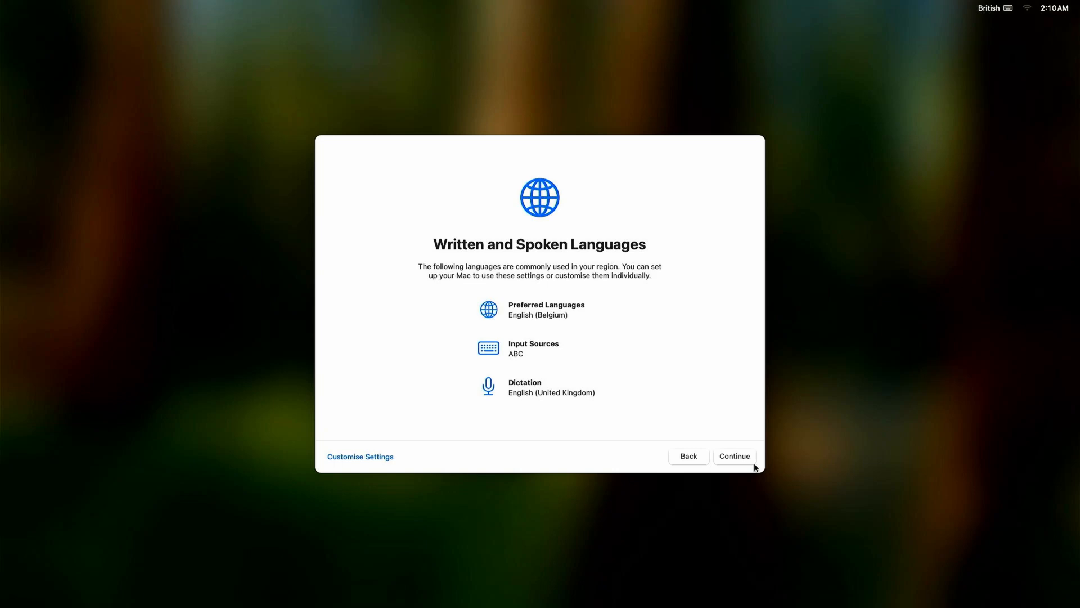
{"action": "left_click", "coordinate": [733, 455]}
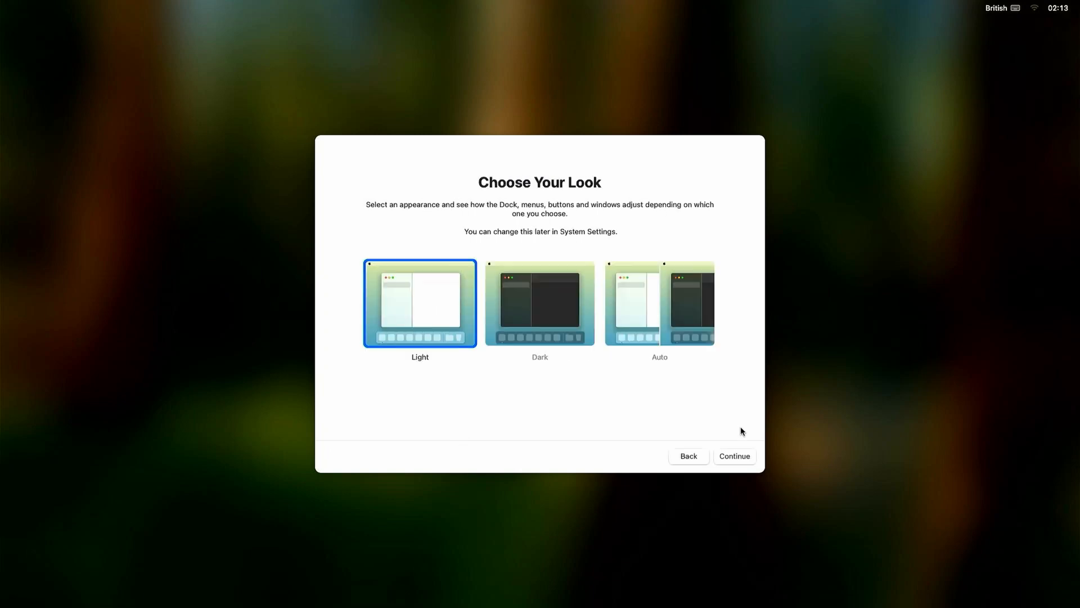
{"action": "left_click", "coordinate": [733, 456]}
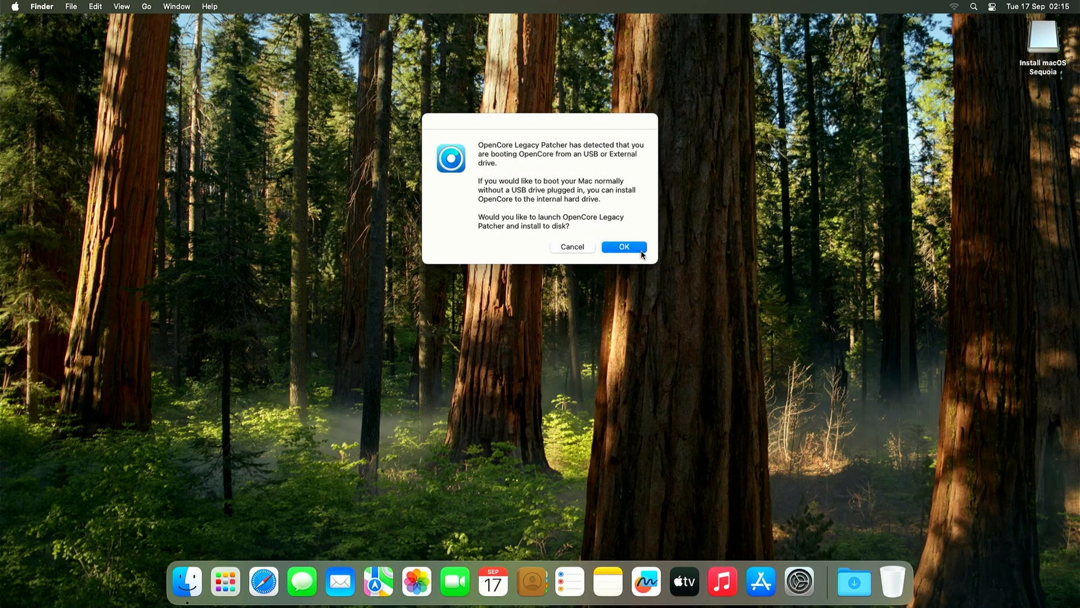
- Install the built Macmini7,1 OpenCore configuration onto disk0 Samsung SSD 850 EVO's EFI partition
{"action": "left_click", "coordinate": [622, 247]}
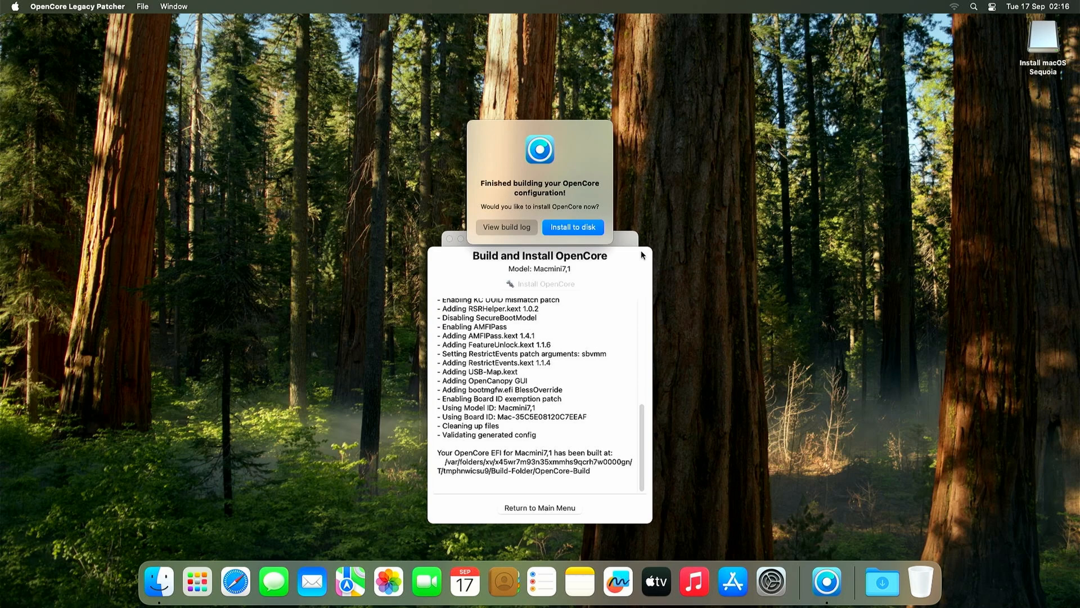
{"action": "left_click", "coordinate": [572, 227]}
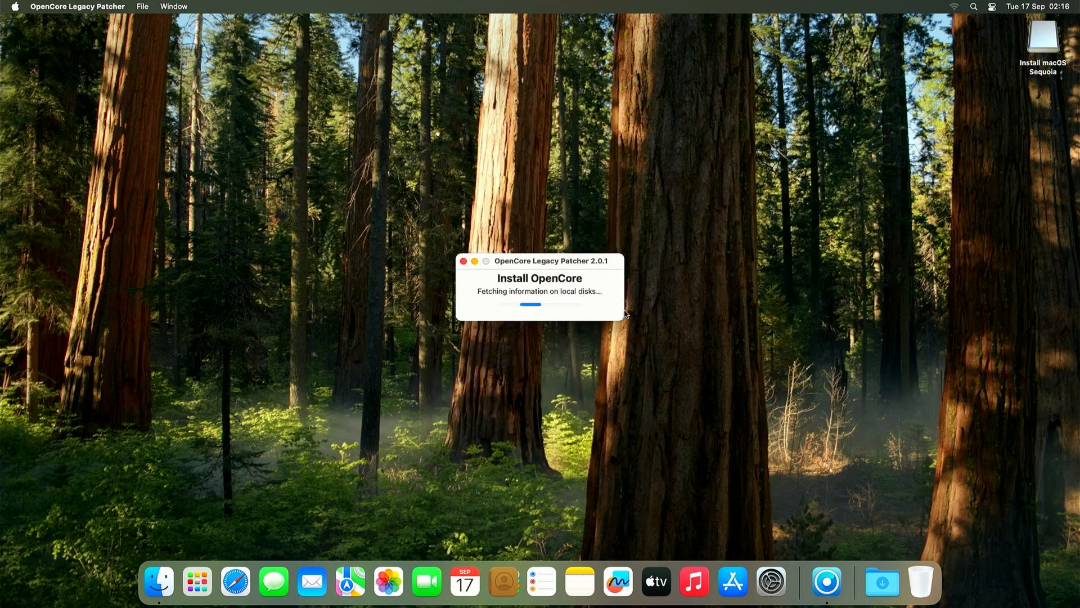
{"action": "mouse_move", "coordinate": [616, 311]}
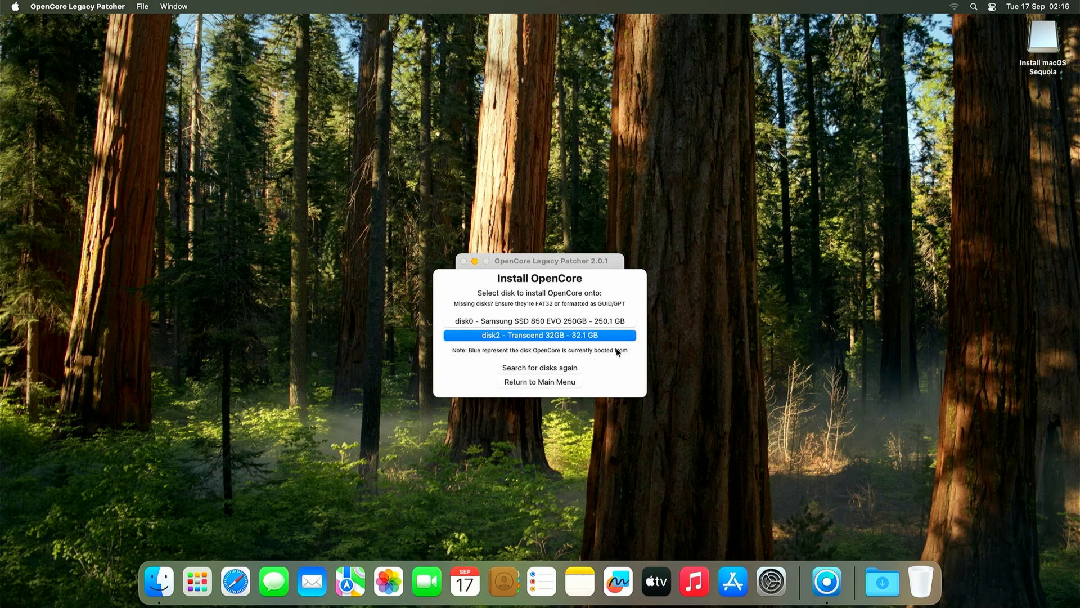
{"action": "mouse_move", "coordinate": [624, 337]}
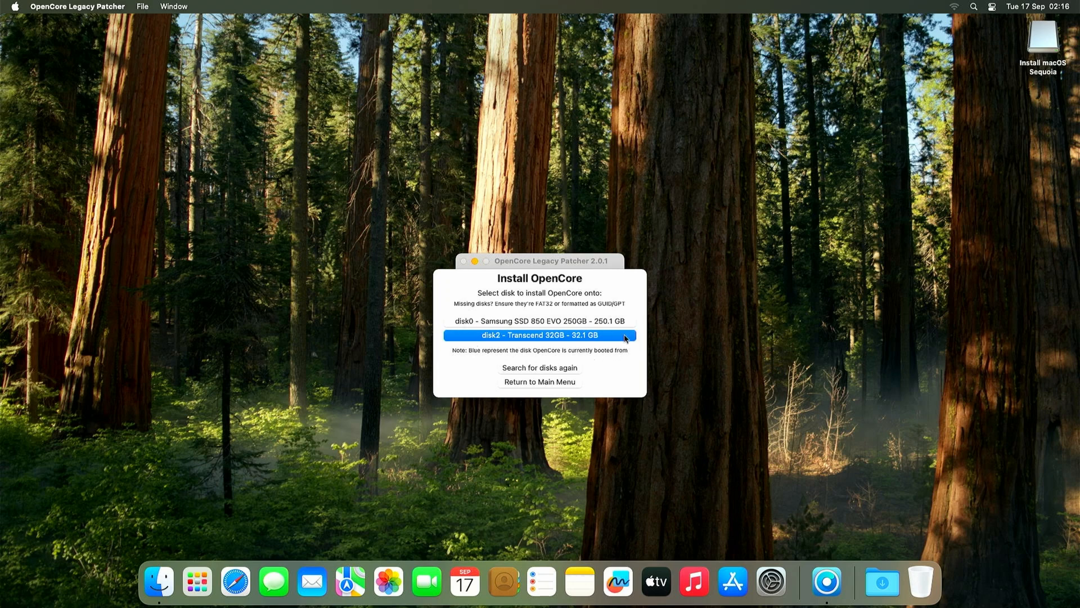
{"action": "mouse_move", "coordinate": [625, 330]}
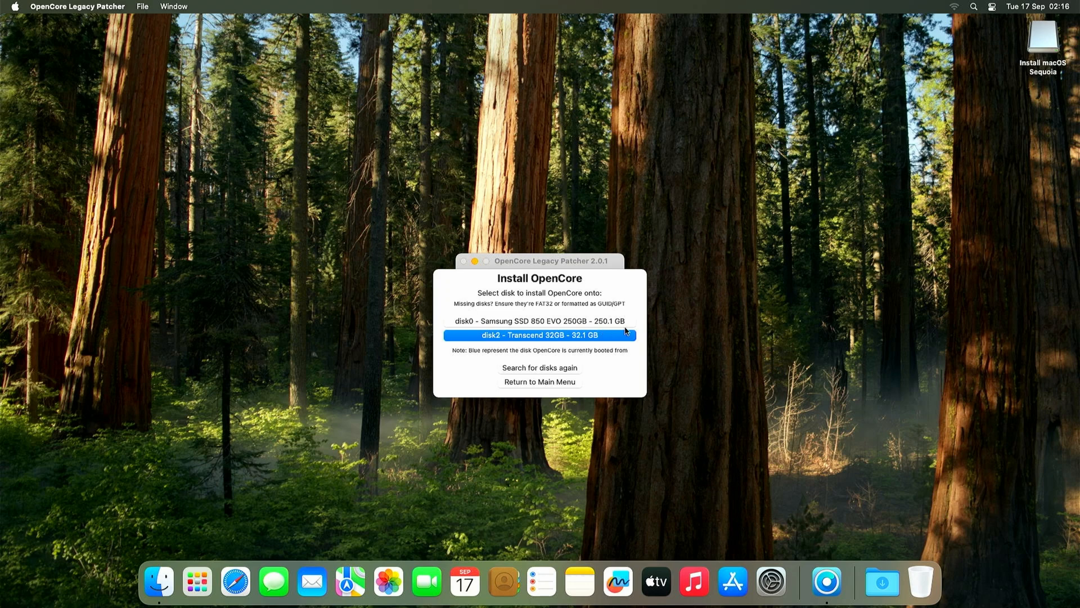
{"action": "left_click", "coordinate": [539, 335]}
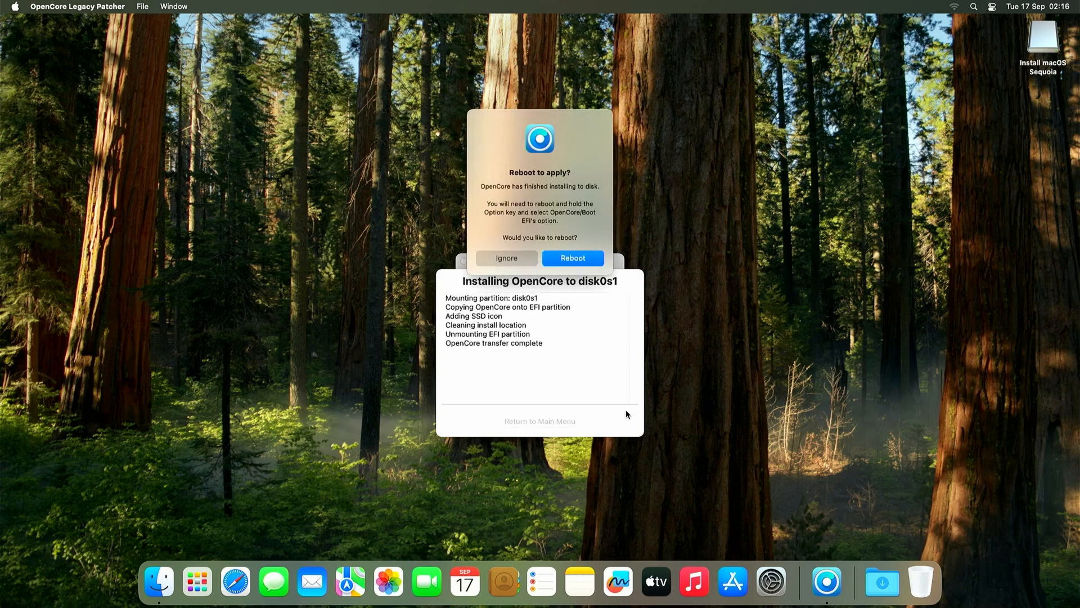
{"action": "mouse_move", "coordinate": [1042, 46]}
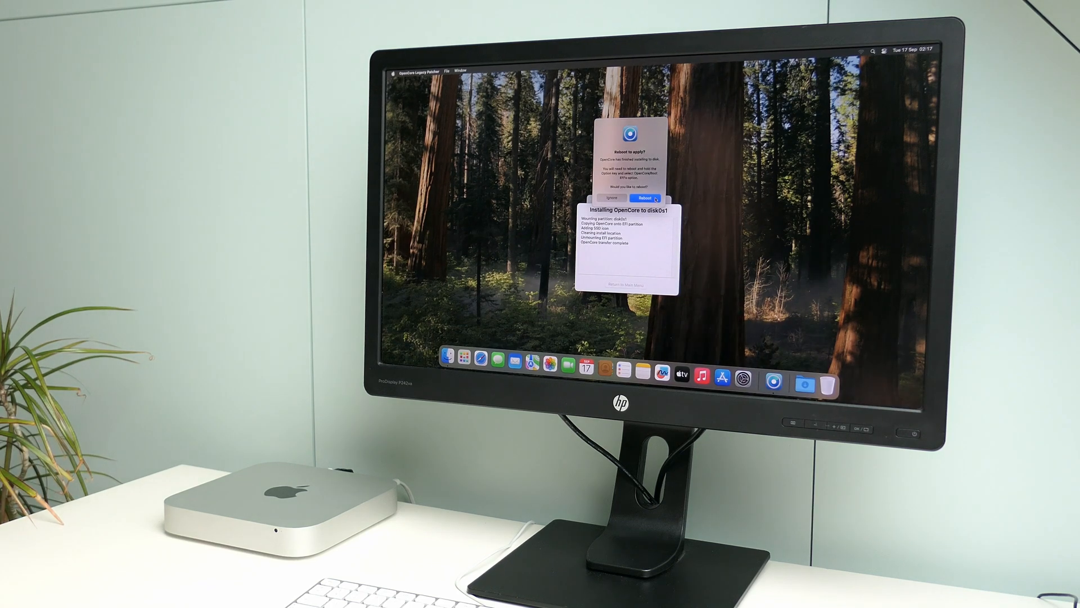
- Reboot the Mac to apply the internal OpenCore install and return to the desktop
{"action": "left_click", "coordinate": [643, 198]}
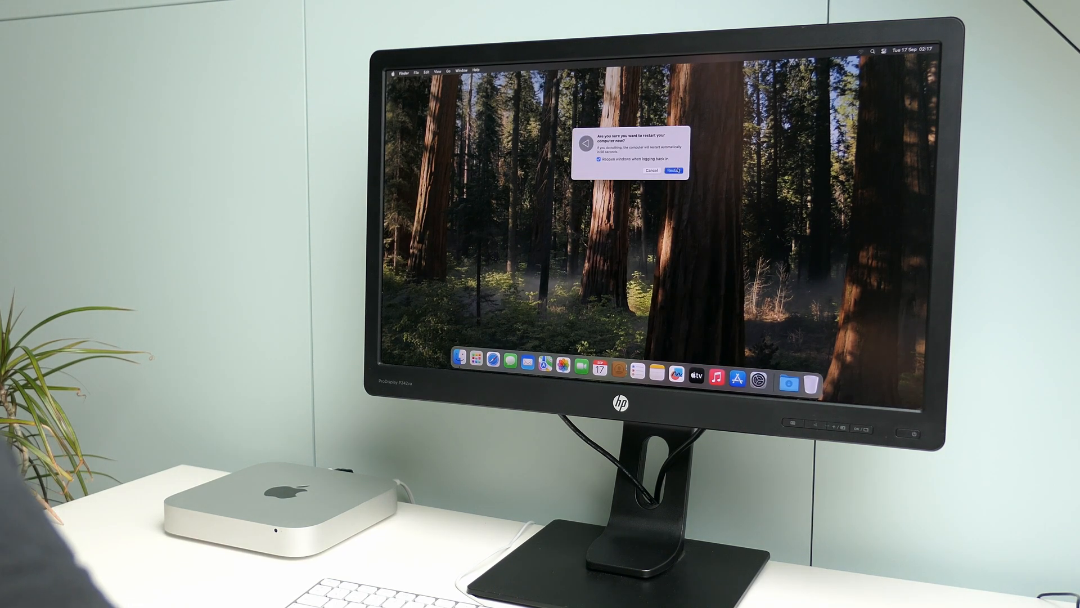
{"action": "left_click", "coordinate": [673, 170]}
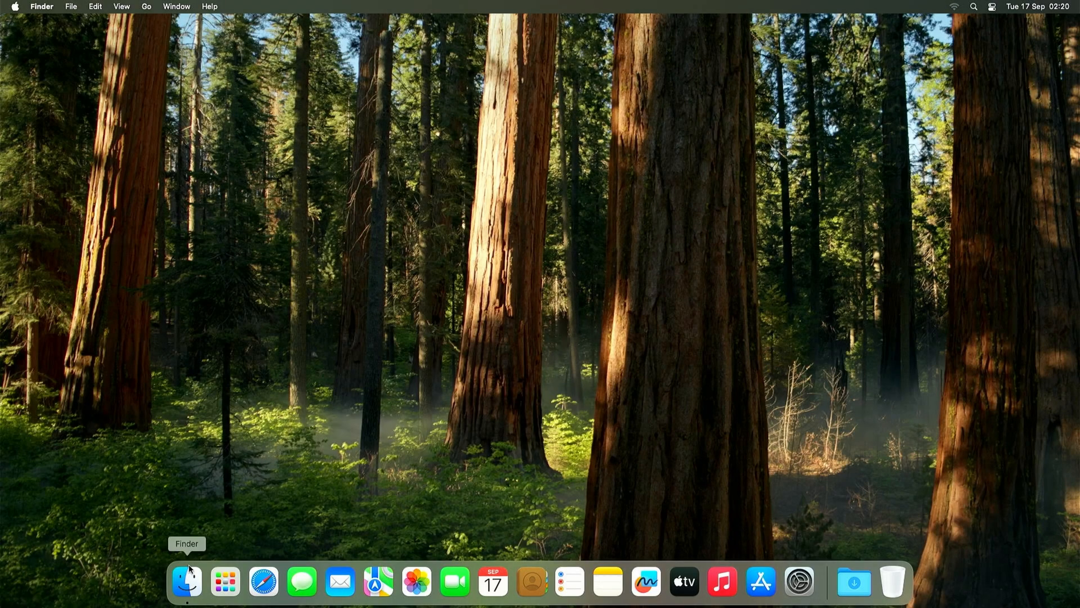
- Launch OpenCore-Patcher.app from the Finder Applications folder
{"action": "left_click", "coordinate": [186, 581]}
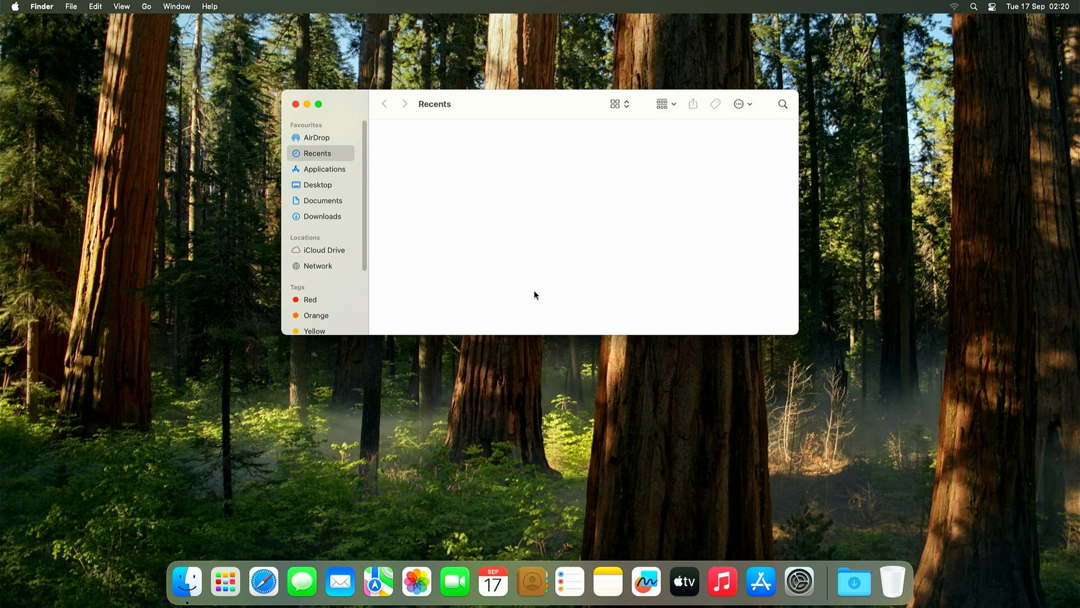
{"action": "left_click", "coordinate": [324, 169]}
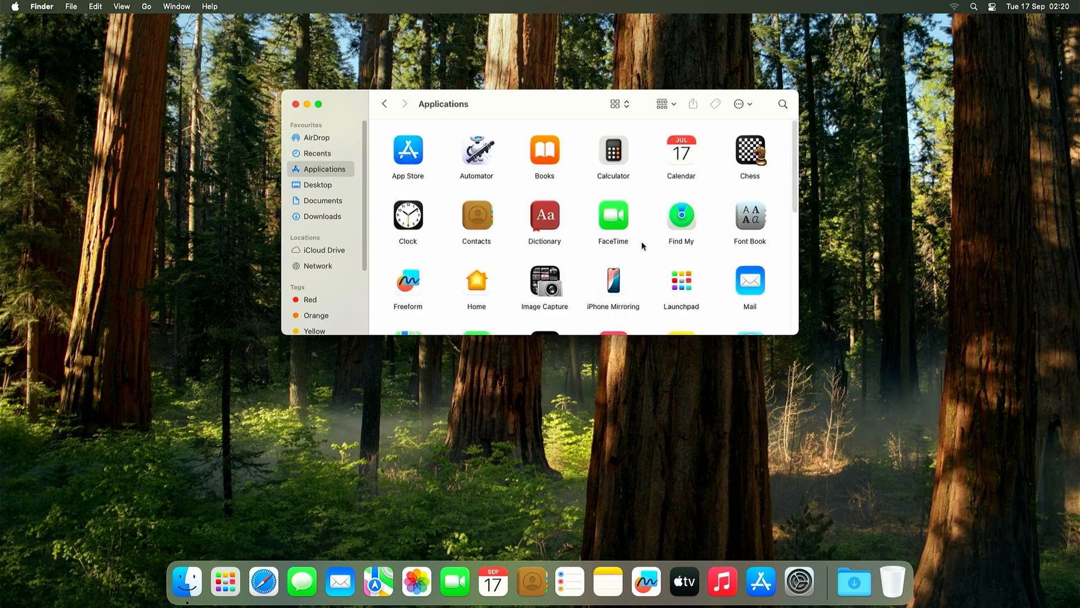
{"action": "scroll", "scroll_direction": "down", "scroll_amount": 3}
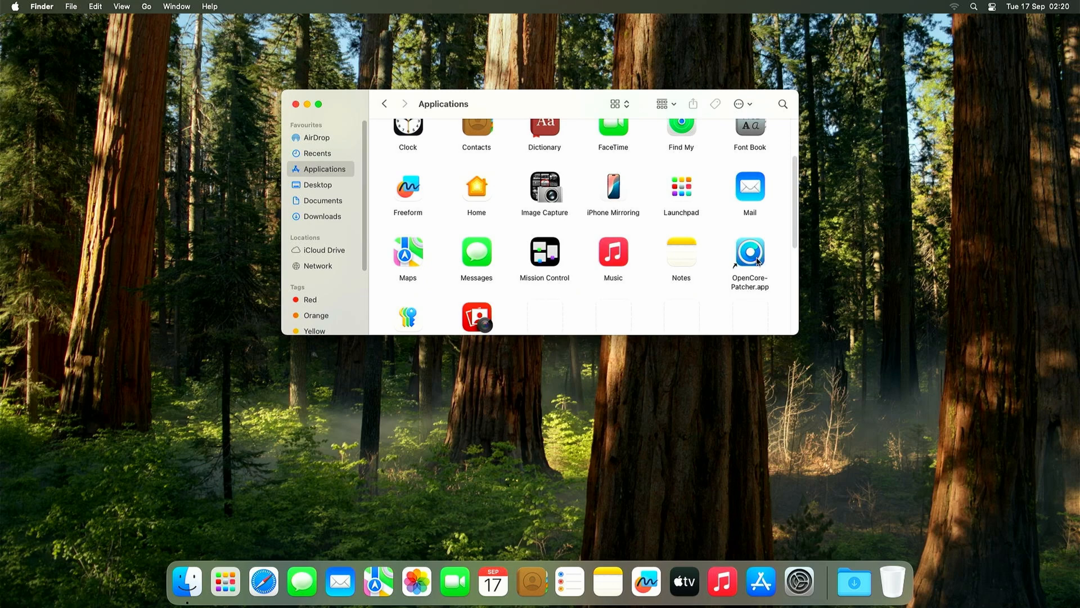
{"action": "left_click", "coordinate": [749, 253]}
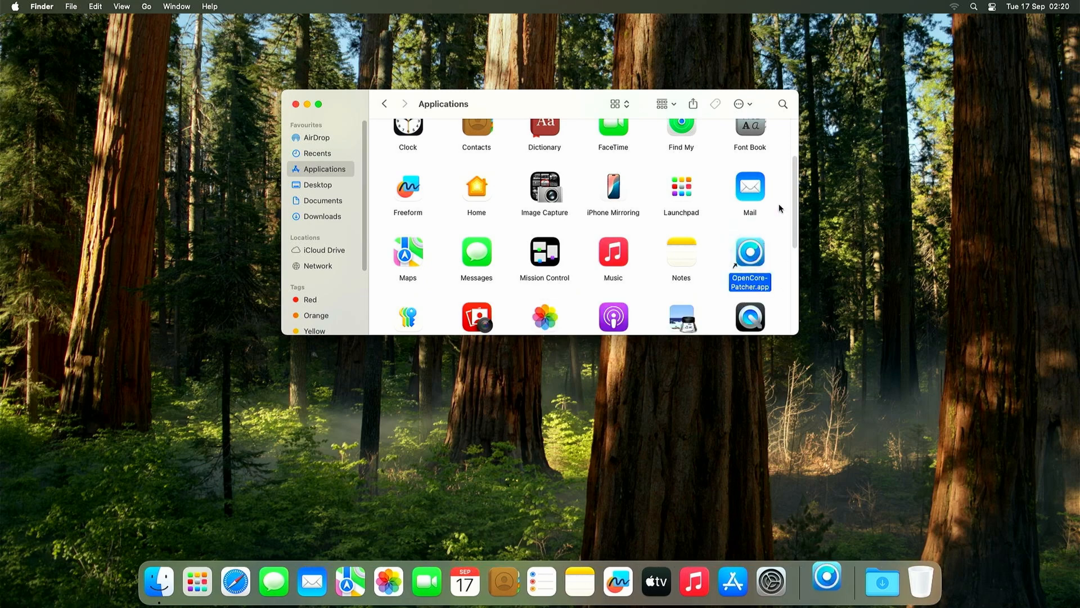
{"action": "double_click", "coordinate": [749, 251]}
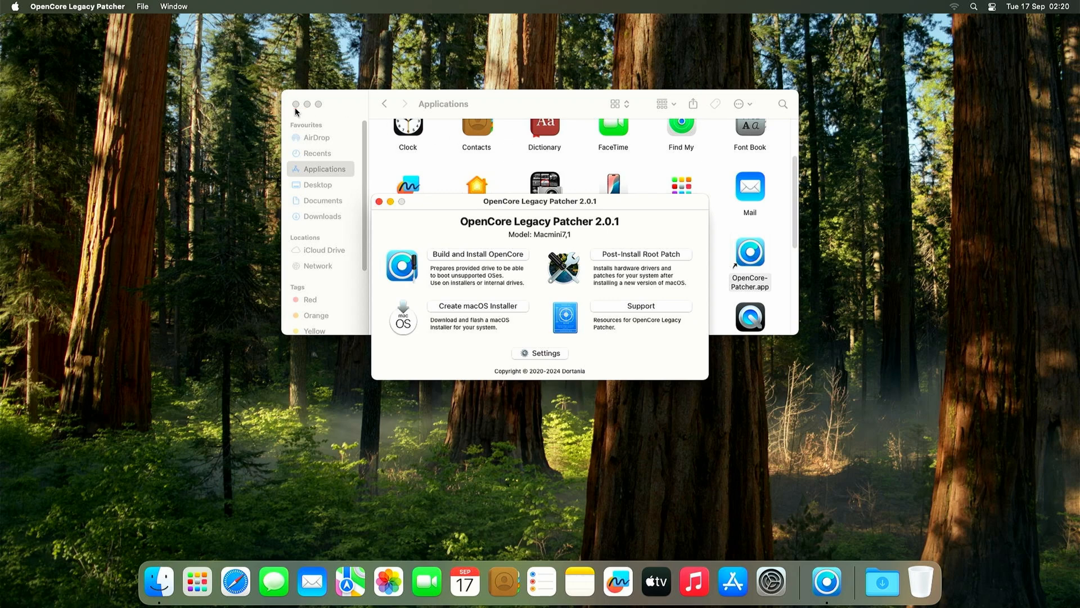
- Verify in Post-Install Root Patch that all applicable patches are already installed, then return to the main menu
{"action": "left_click", "coordinate": [639, 254]}
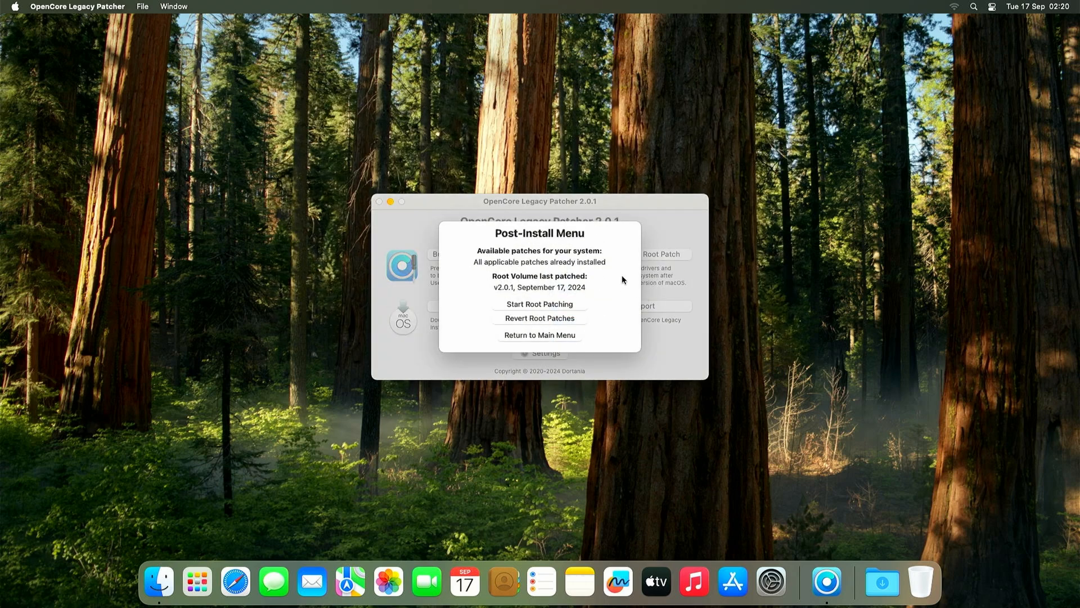
{"action": "mouse_move", "coordinate": [628, 273]}
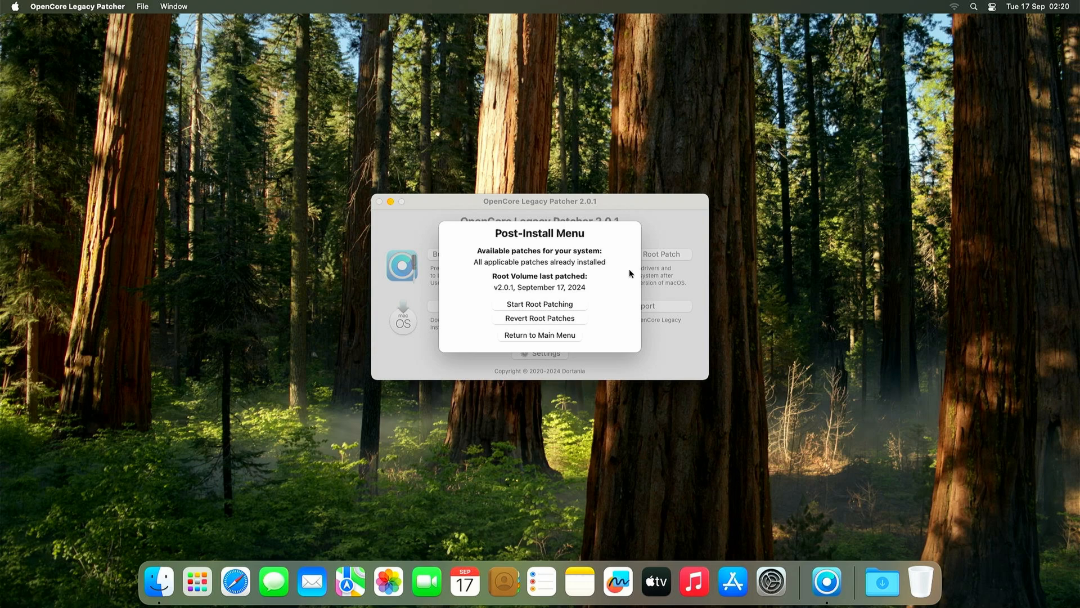
{"action": "left_click", "coordinate": [539, 335]}
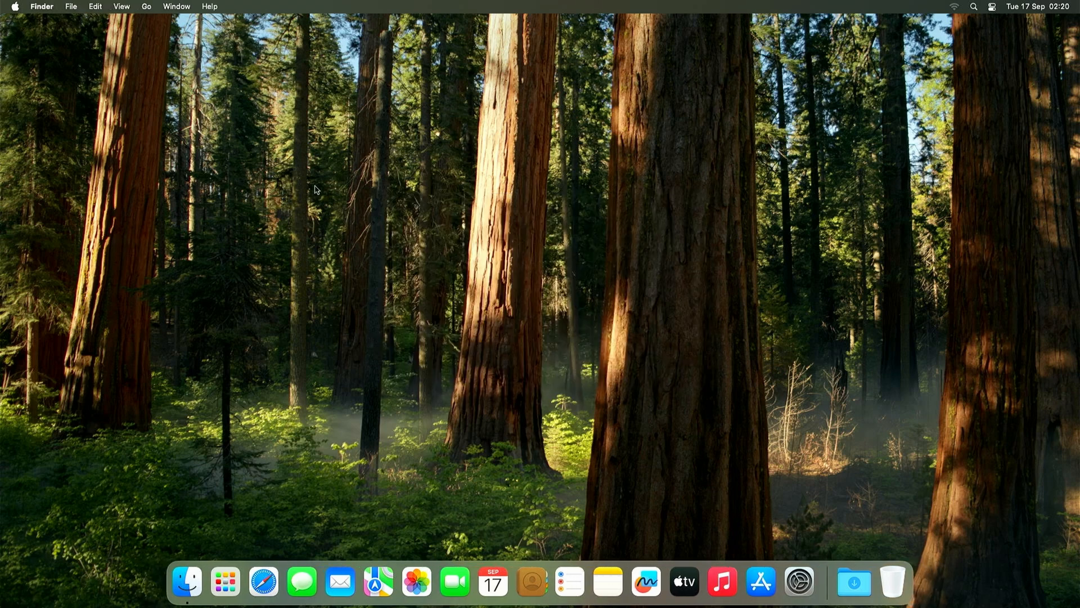
{"action": "mouse_move", "coordinate": [358, 103]}
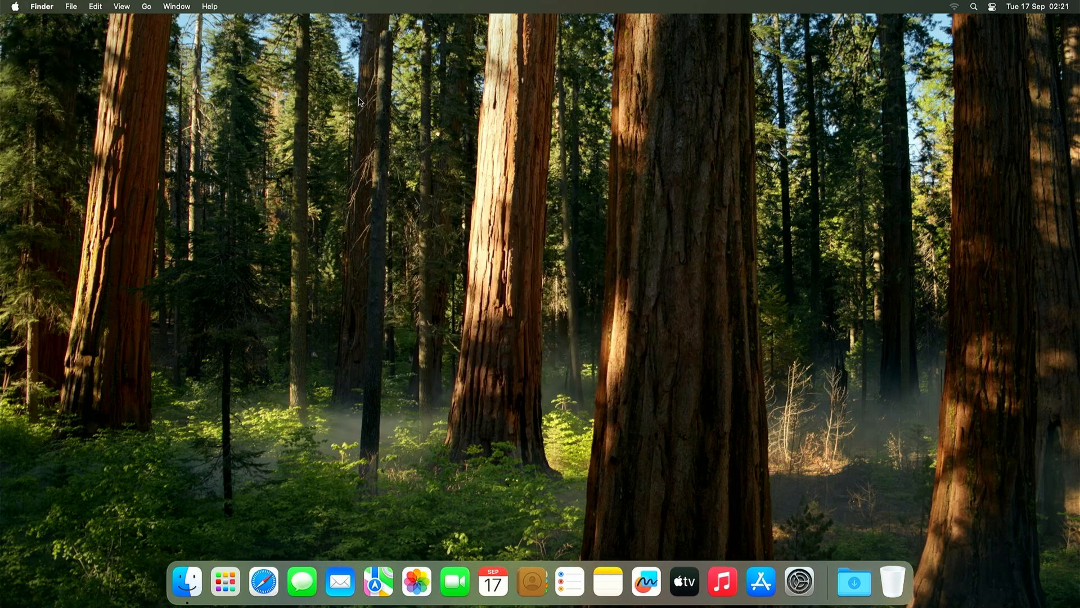
- View About This Mac showing a Late 2014 Mac mini on macOS Sequoia 15.0 and its More Info page
{"action": "left_click", "coordinate": [13, 7]}
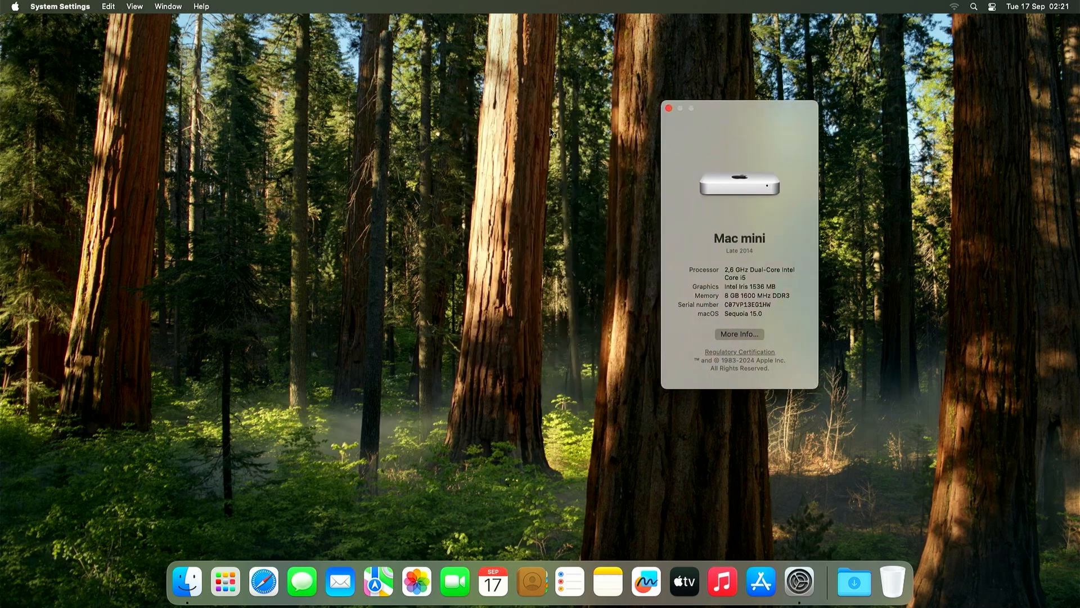
{"action": "left_click", "coordinate": [738, 335]}
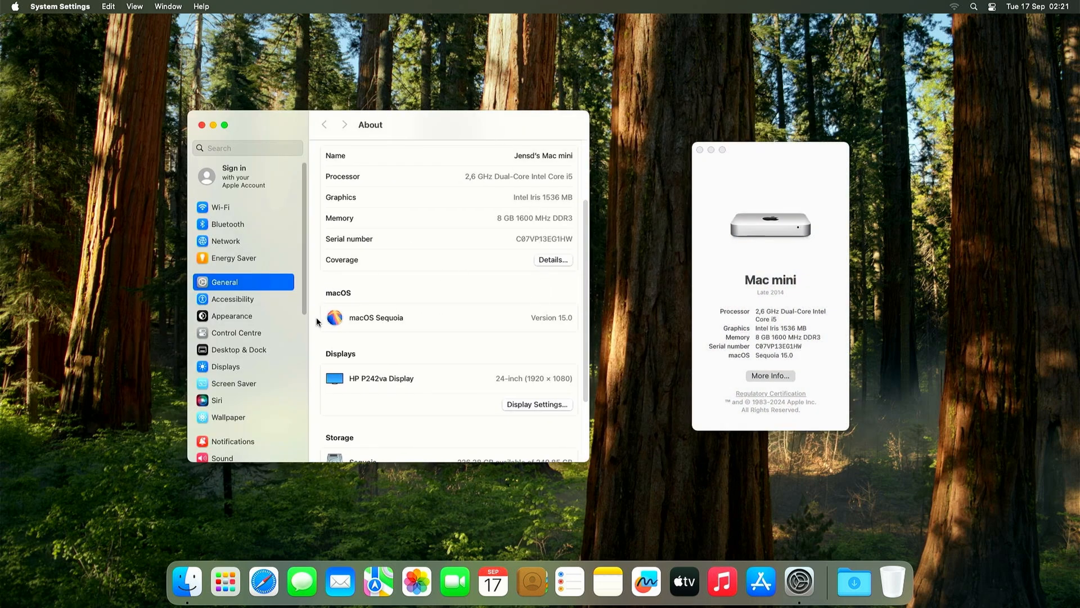
{"action": "mouse_move", "coordinate": [559, 349]}
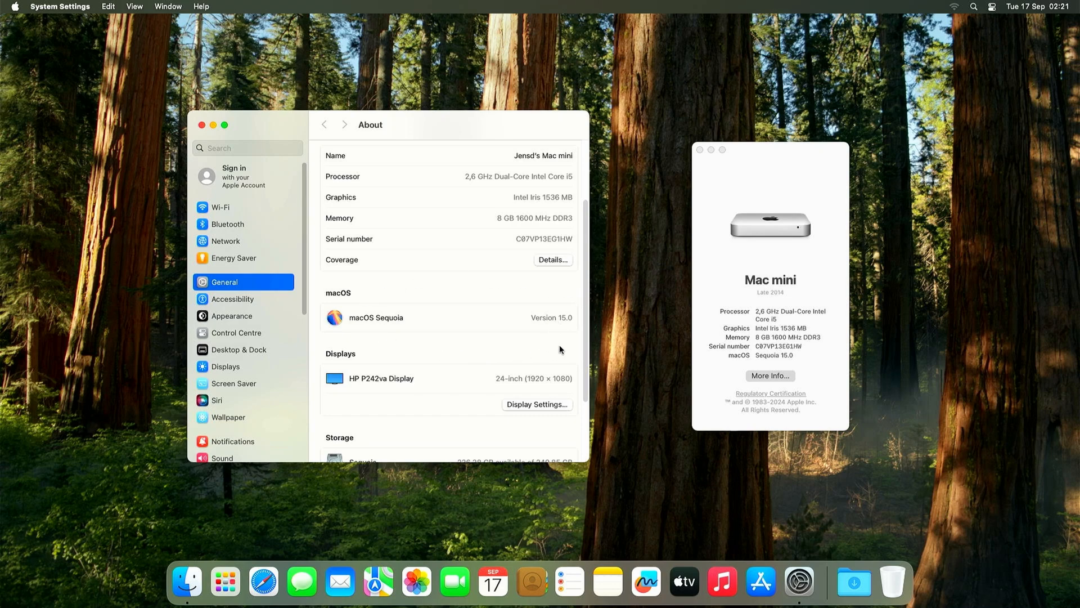
{"action": "mouse_move", "coordinate": [226, 126]}
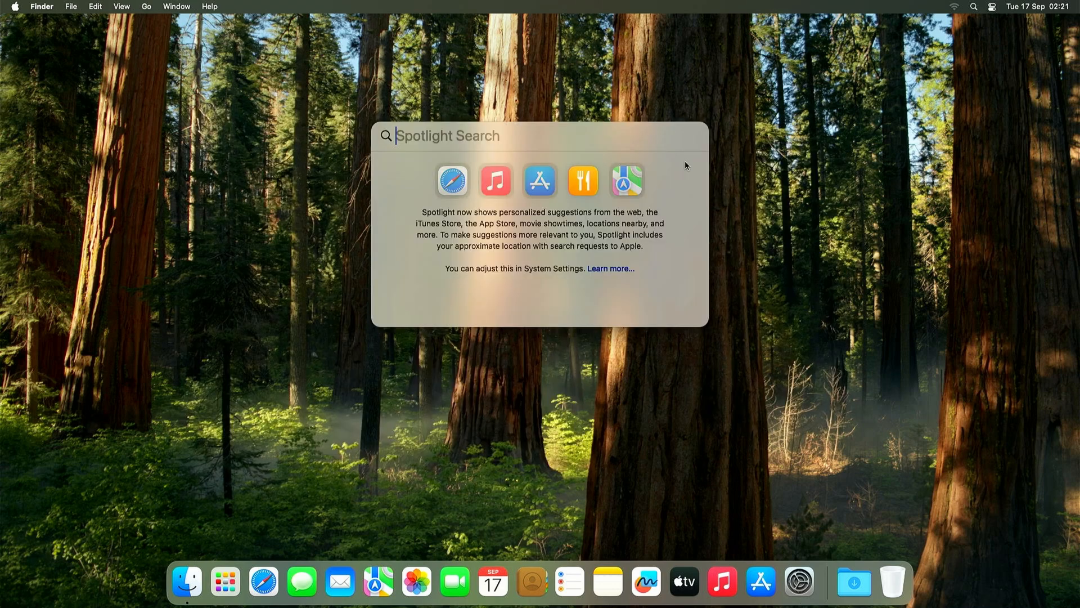
- Unlock Passwords with the user password, dismiss the notifications notice, and bring up Notes enlarged
{"action": "key", "text": "escape"}
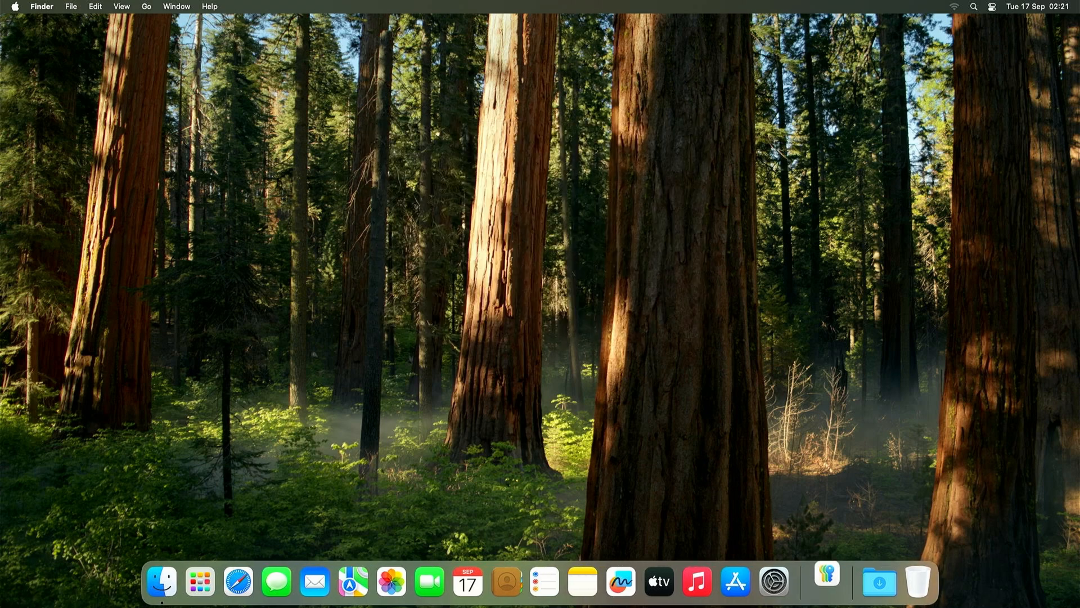
{"action": "left_click", "coordinate": [825, 581]}
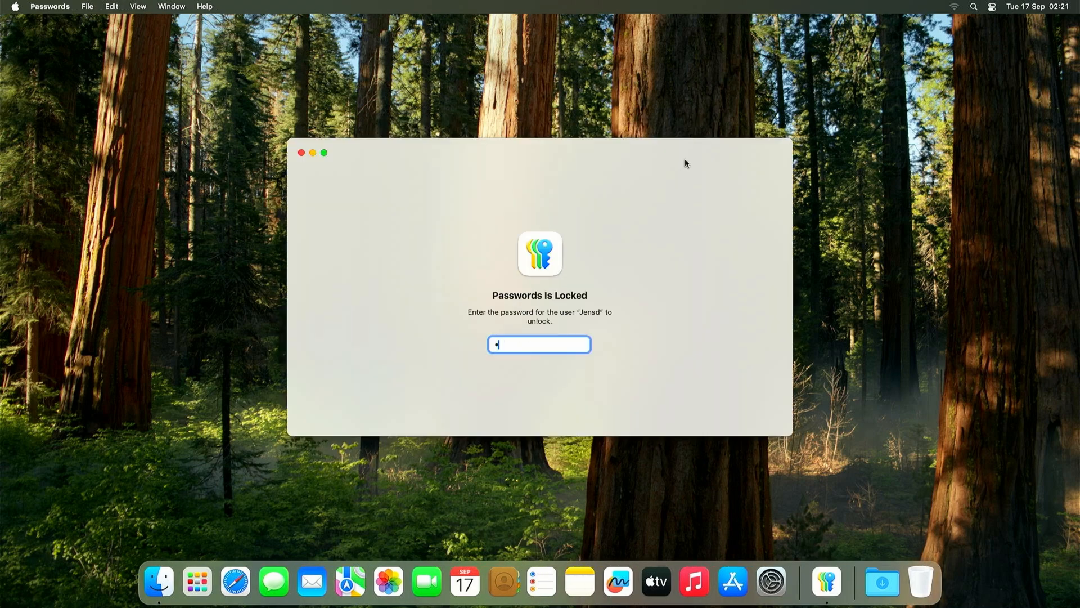
{"action": "key", "text": "Return"}
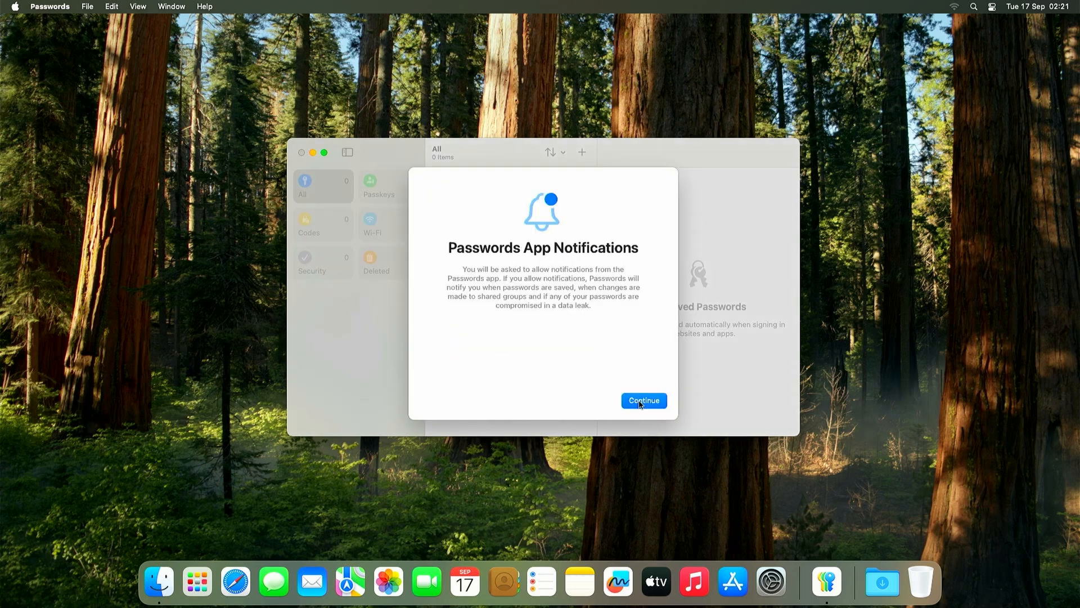
{"action": "left_click", "coordinate": [643, 400]}
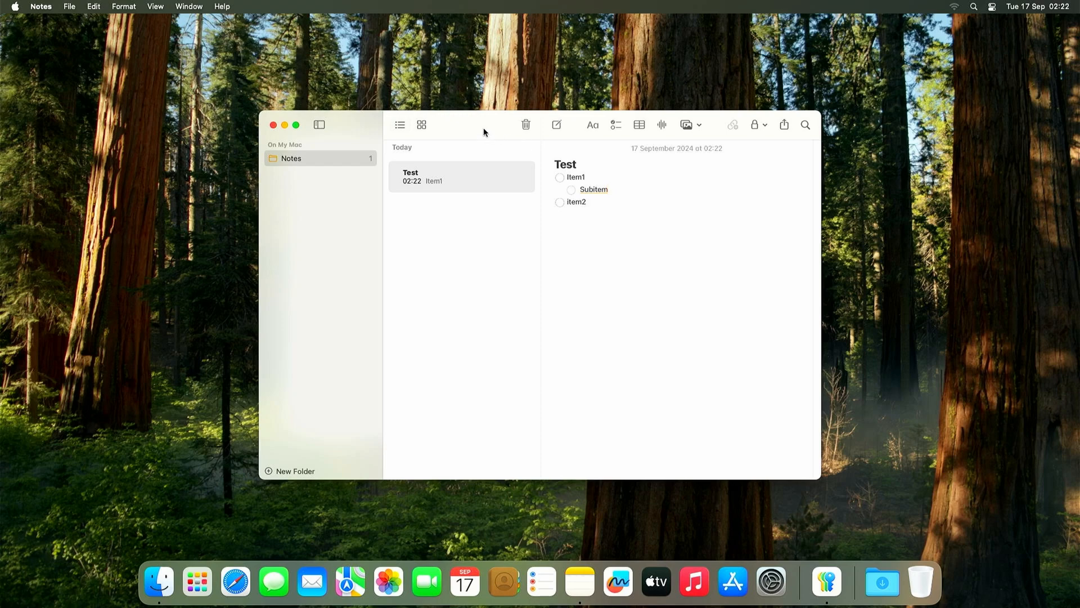
{"action": "left_click", "coordinate": [825, 581]}
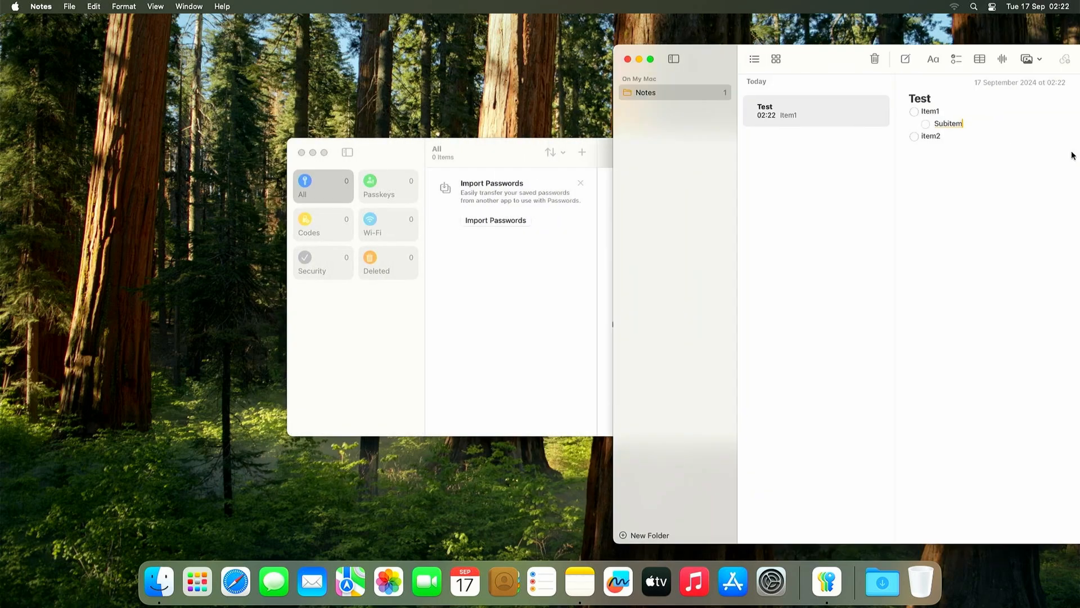